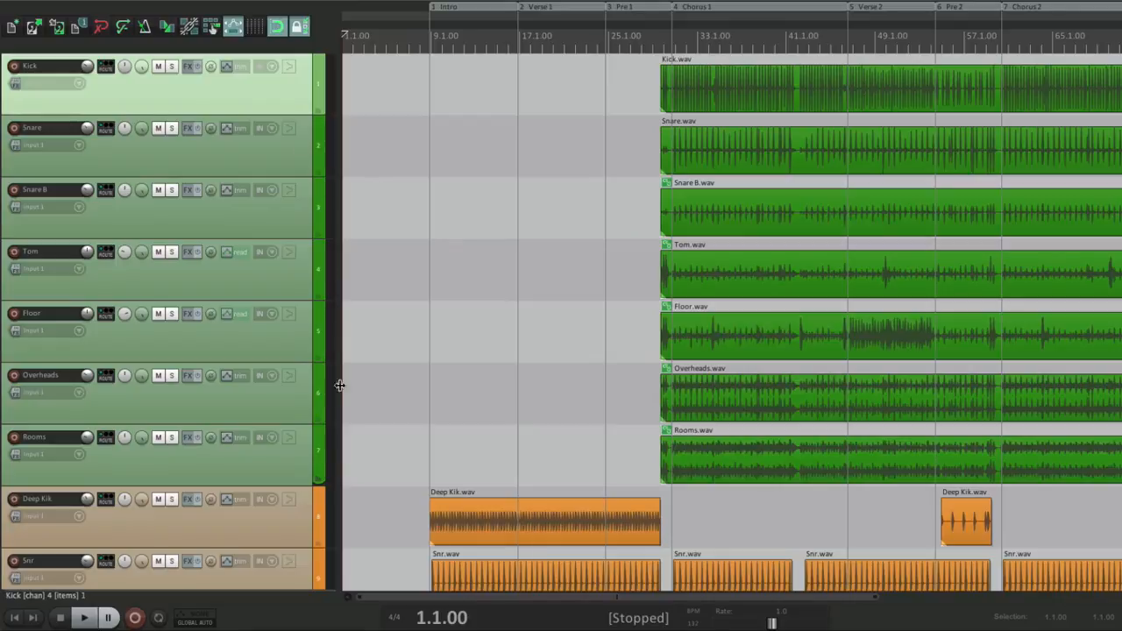
- Bring up the Render to File settings for the Rock Song project from the File menu
{"action": "scroll", "scroll_direction": "down", "scroll_amount": 3}
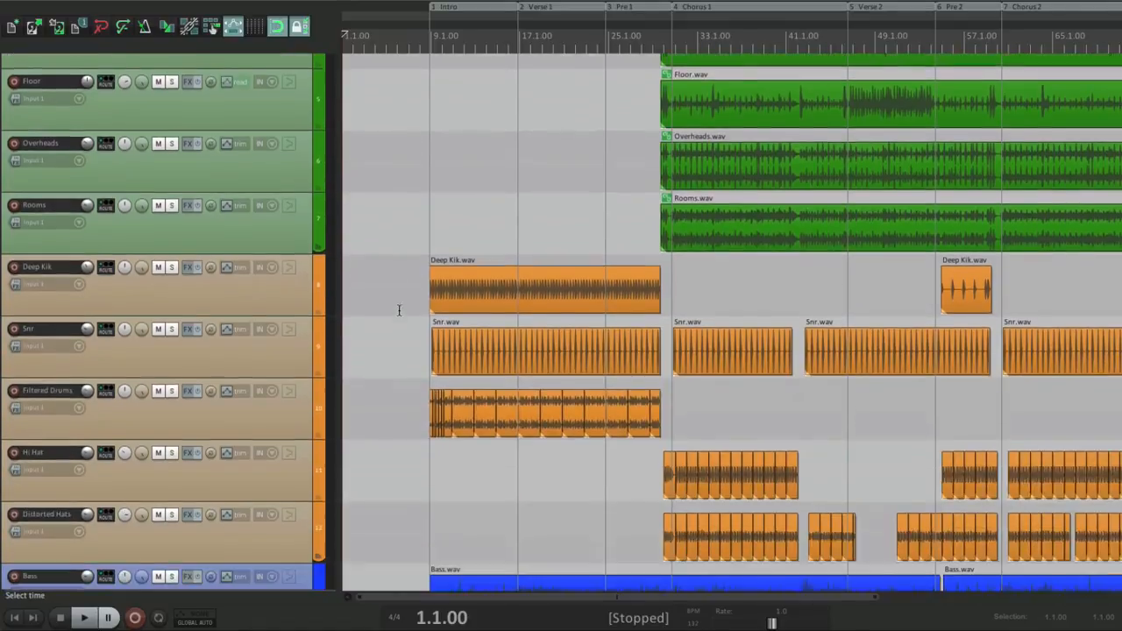
{"action": "scroll", "scroll_direction": "down", "scroll_amount": 3}
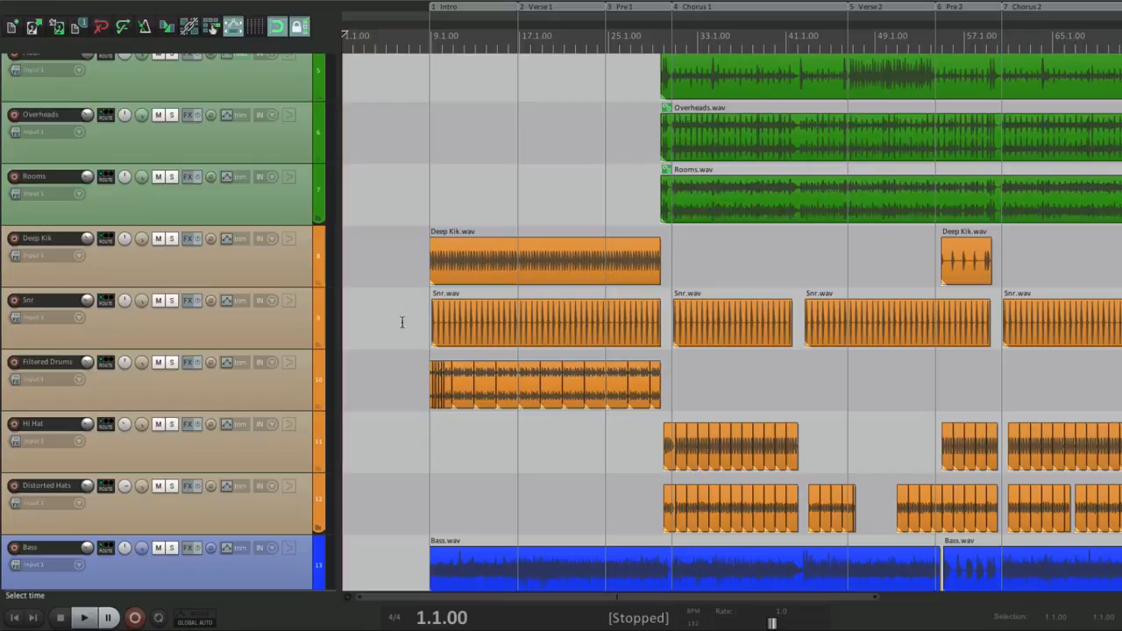
{"action": "scroll", "scroll_direction": "down", "scroll_amount": 3}
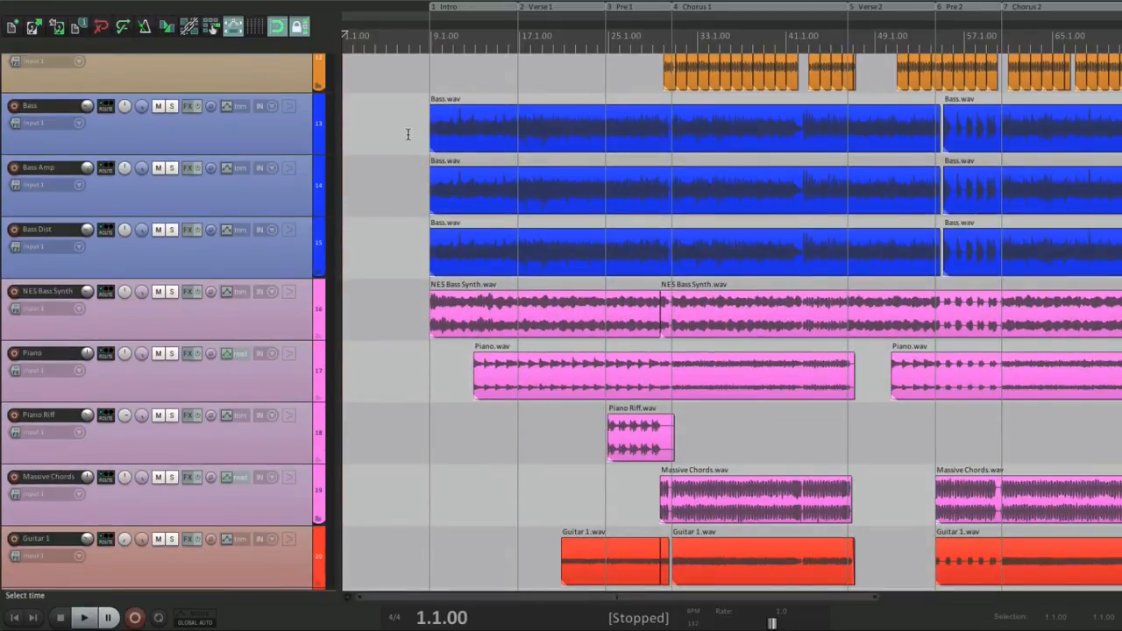
{"action": "scroll", "scroll_direction": "down", "scroll_amount": 3}
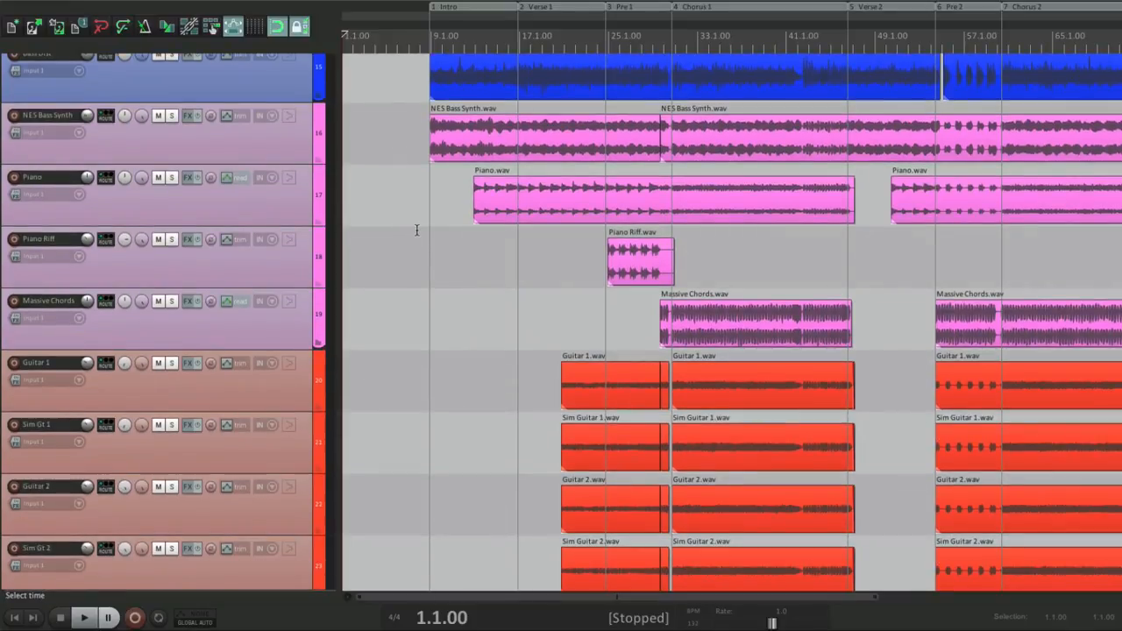
{"action": "scroll", "scroll_direction": "down", "scroll_amount": 3}
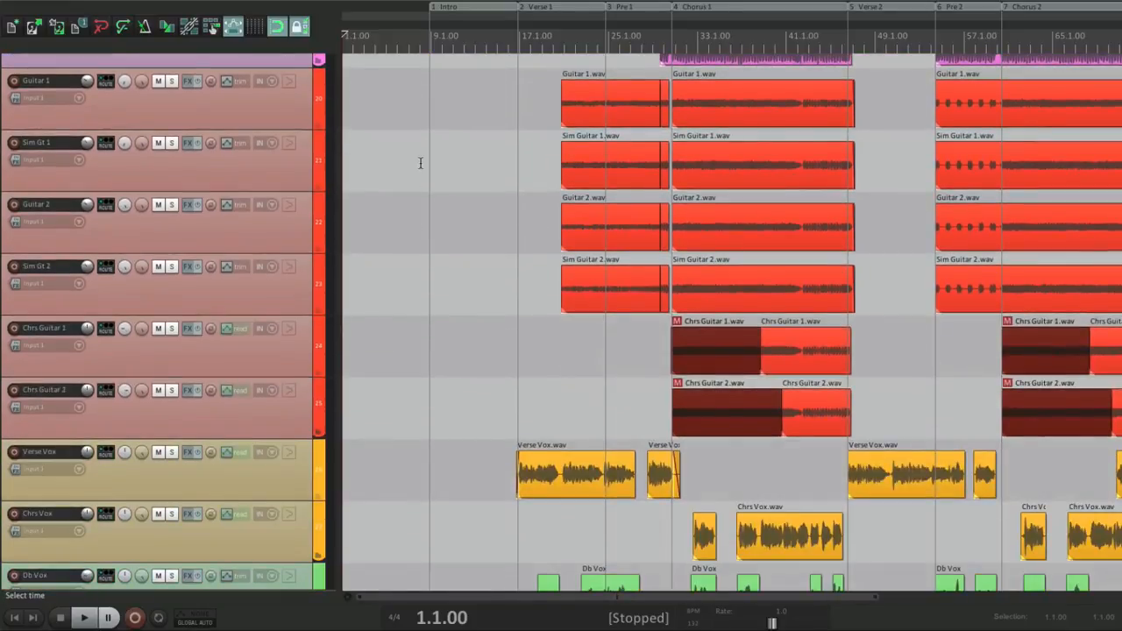
{"action": "scroll", "scroll_direction": "down", "scroll_amount": 3}
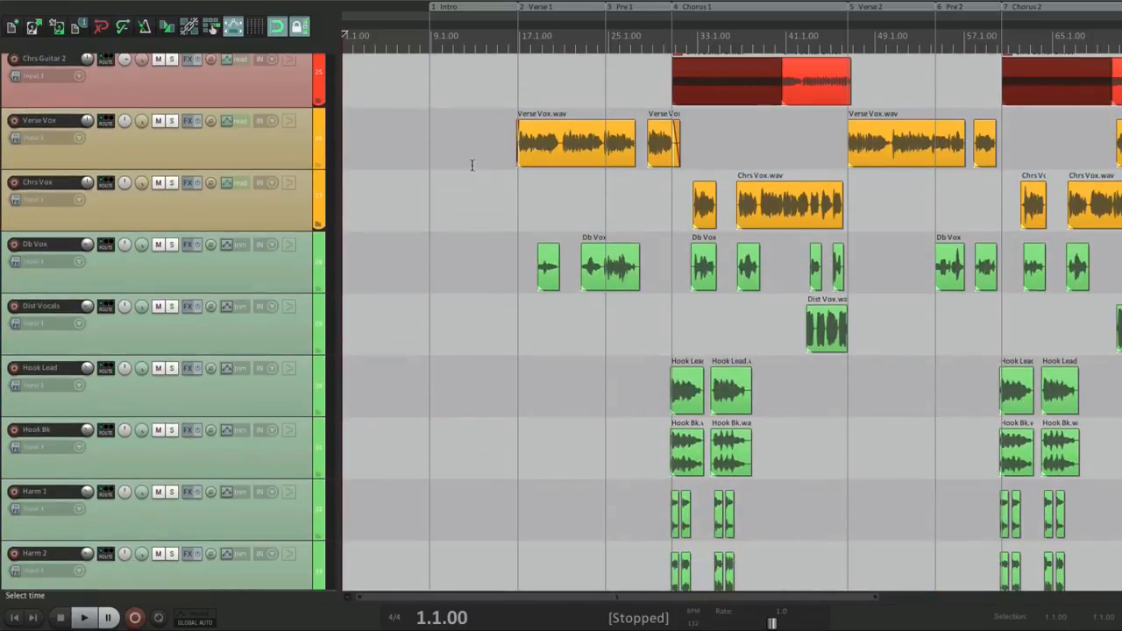
{"action": "scroll", "scroll_direction": "down", "scroll_amount": 3}
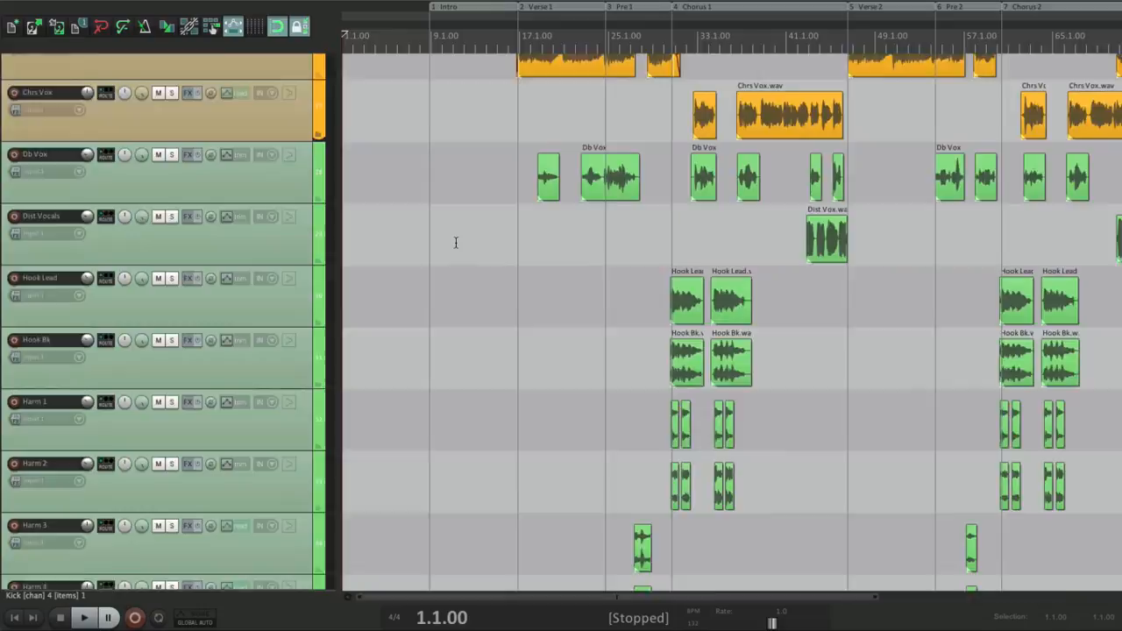
{"action": "scroll", "scroll_direction": "up", "scroll_amount": 3}
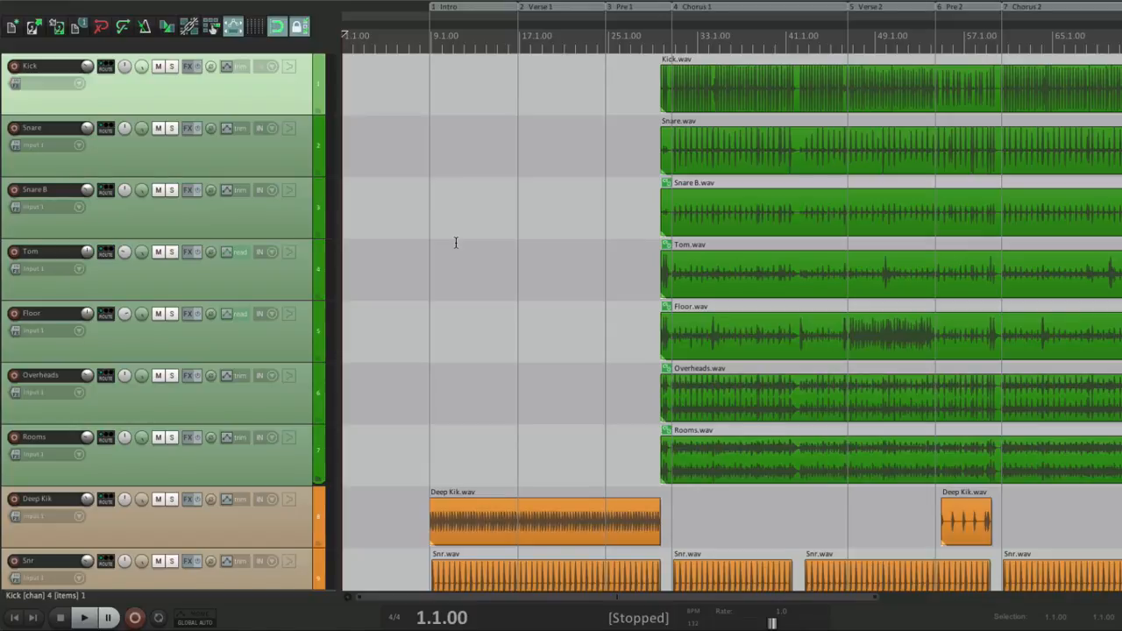
{"action": "left_click", "coordinate": [133, 11]}
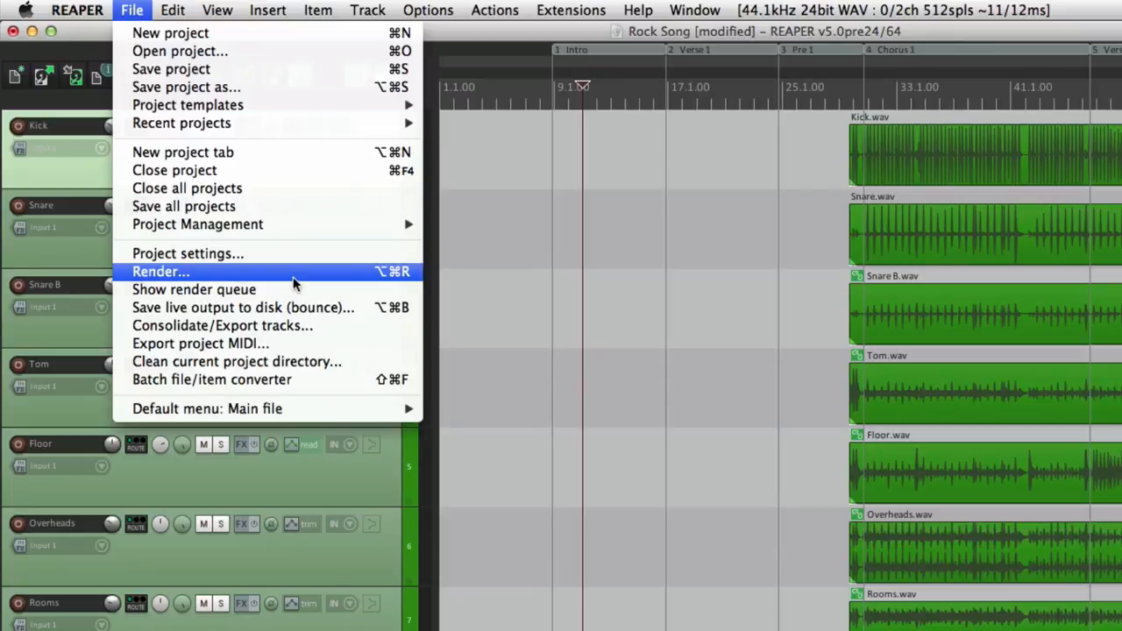
{"action": "left_click", "coordinate": [161, 270]}
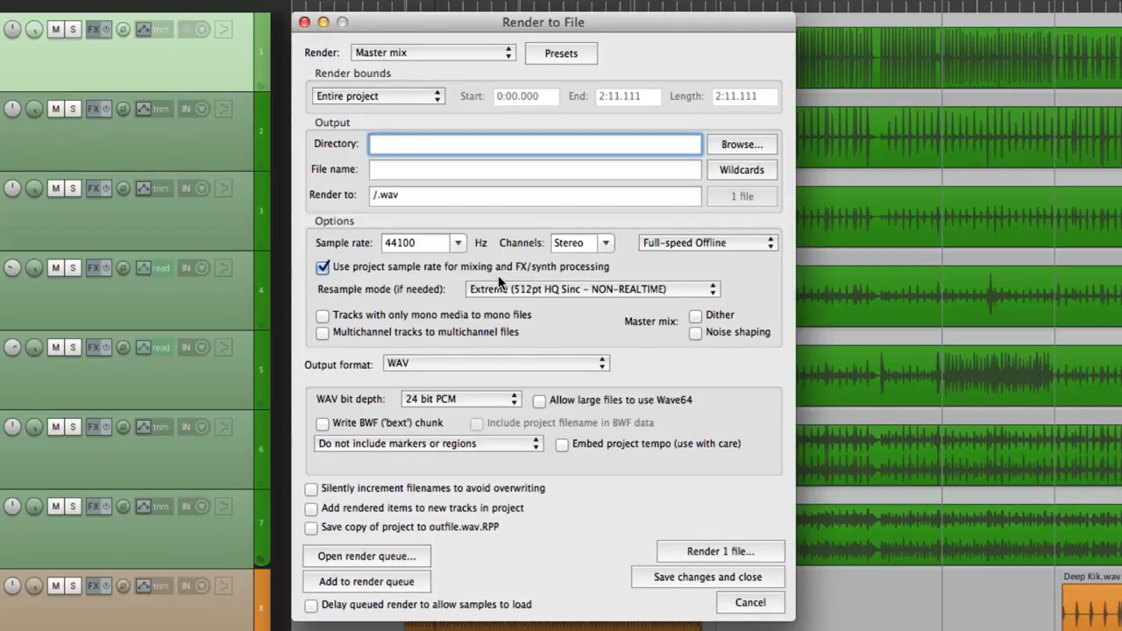
{"action": "mouse_move", "coordinate": [445, 67]}
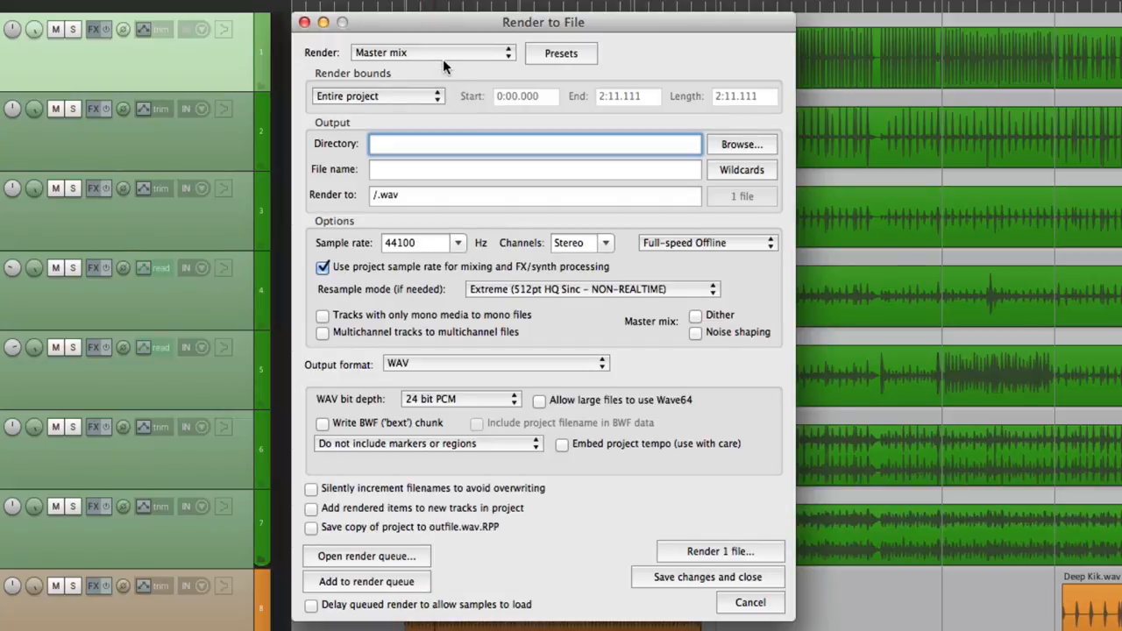
{"action": "mouse_move", "coordinate": [449, 61]}
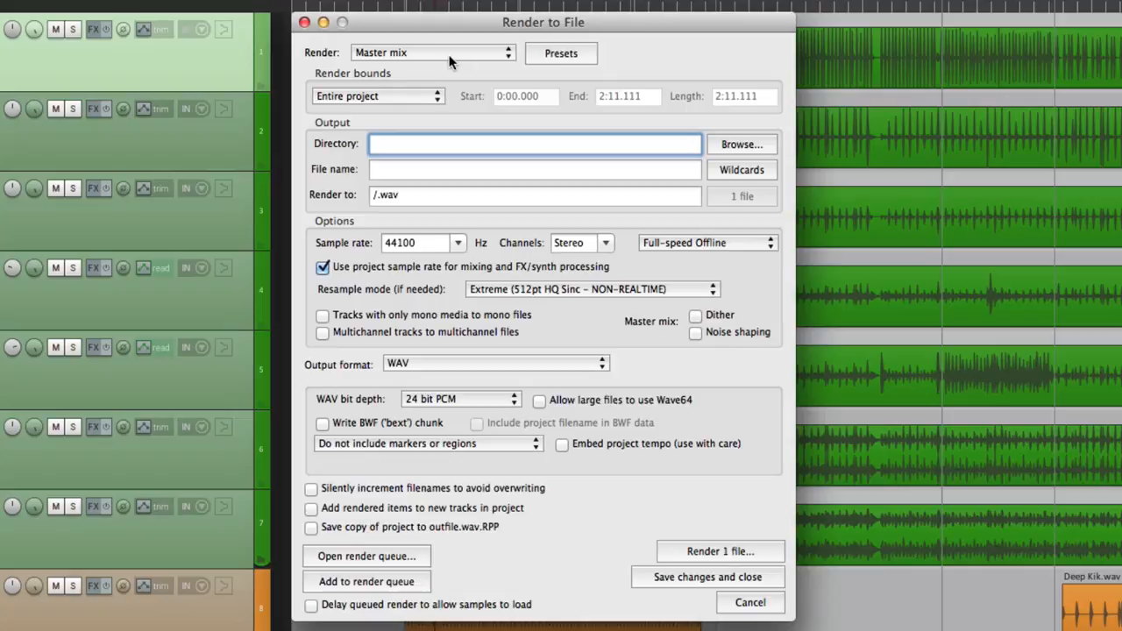
- Keep Master mix as the render source and Entire project as the render bounds
{"action": "left_click", "coordinate": [430, 53]}
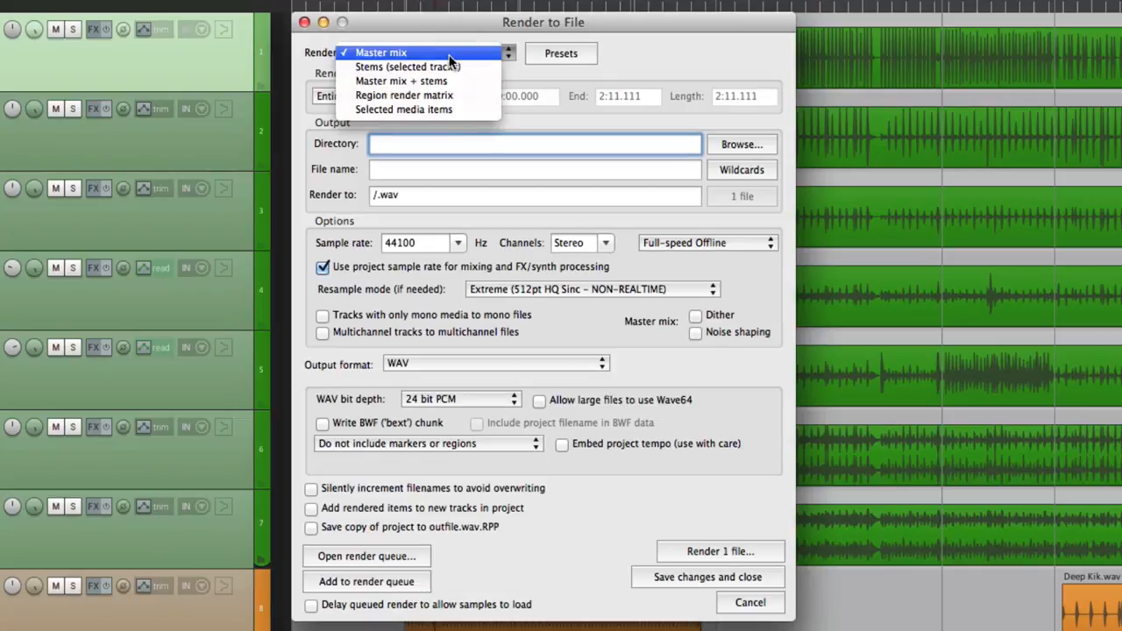
{"action": "left_click", "coordinate": [382, 53]}
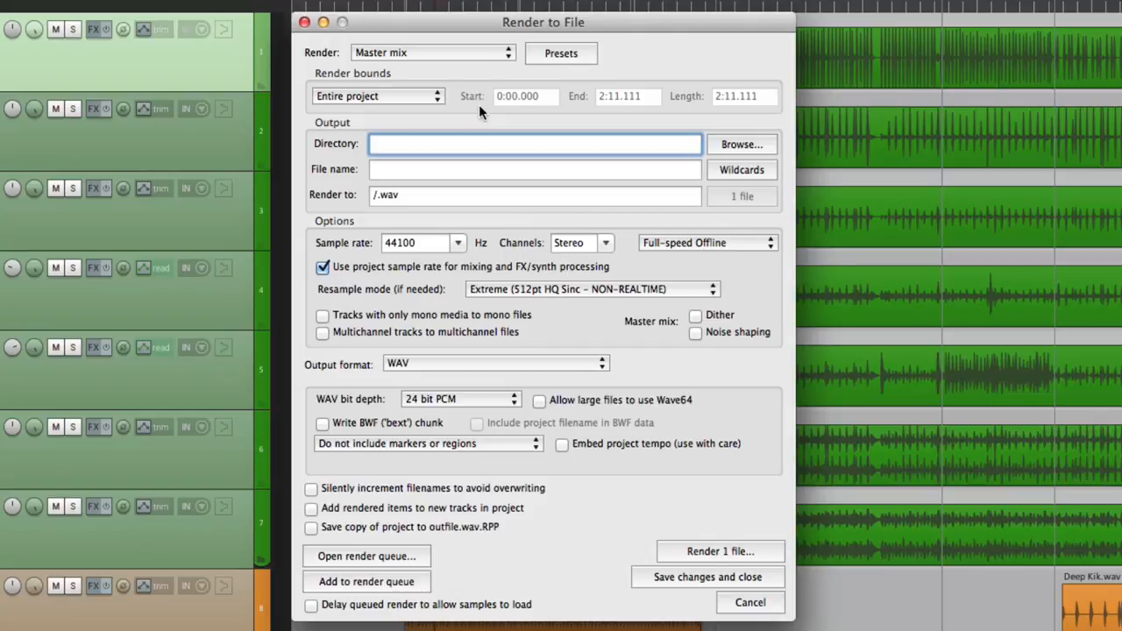
{"action": "mouse_move", "coordinate": [414, 105]}
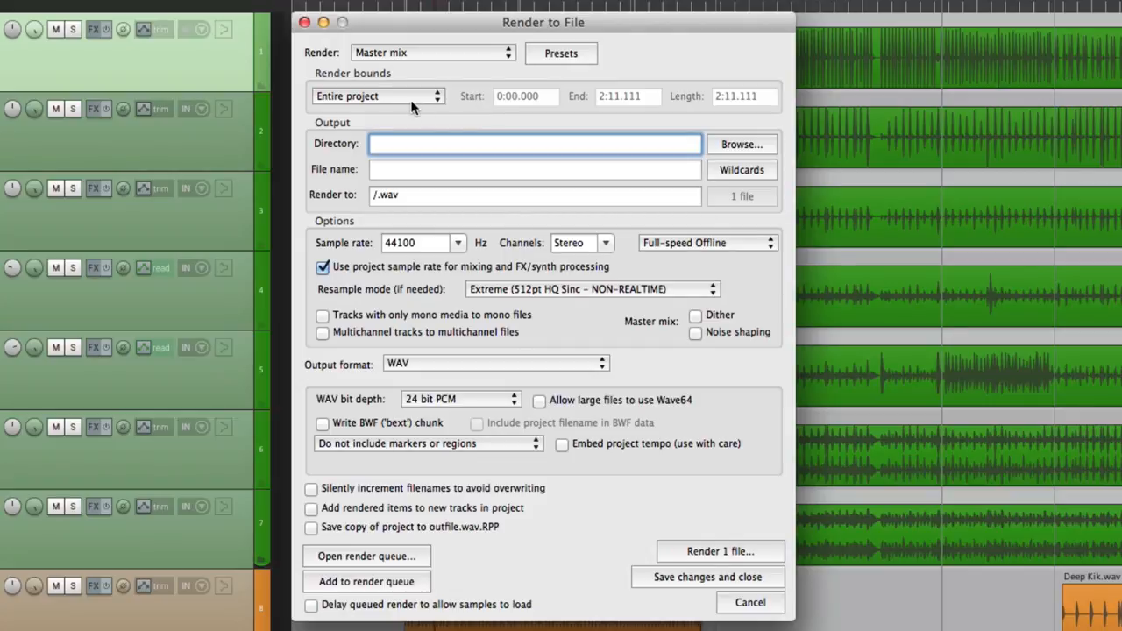
{"action": "left_click", "coordinate": [377, 95]}
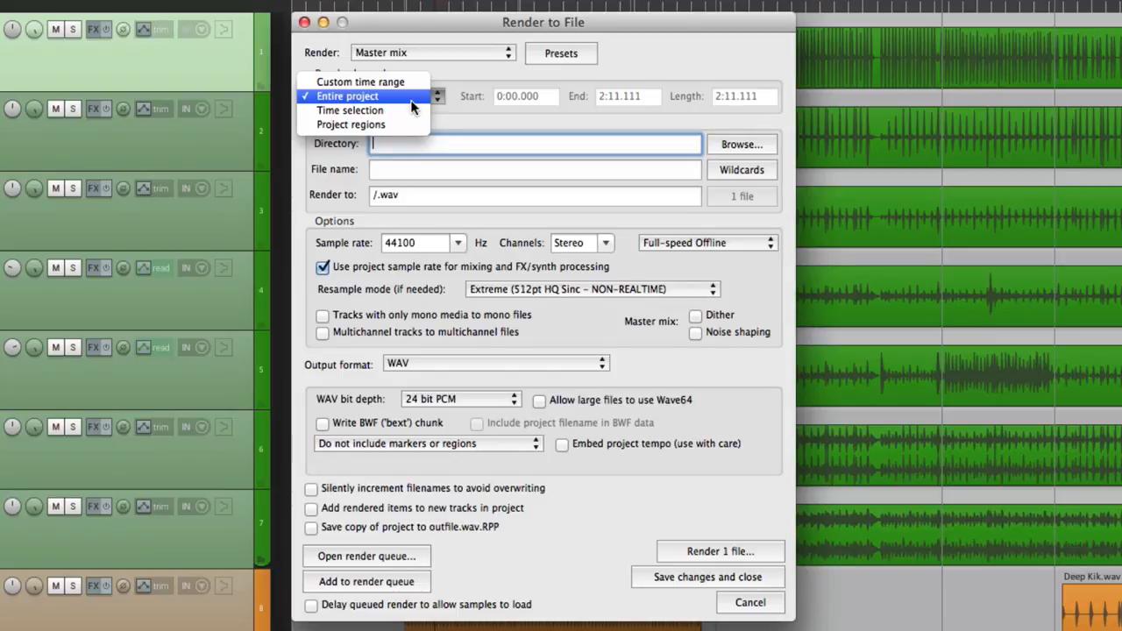
{"action": "left_click", "coordinate": [347, 95]}
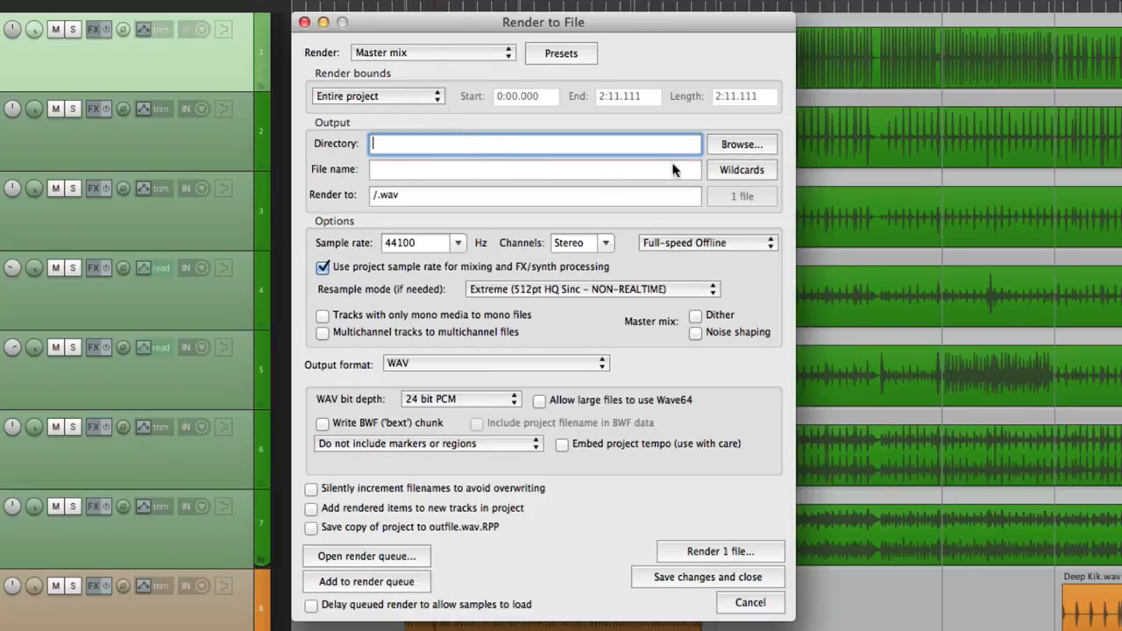
- Choose Rendered Files as the output folder and name the file 'Rock Song – Mix #1'
{"action": "left_click", "coordinate": [740, 144]}
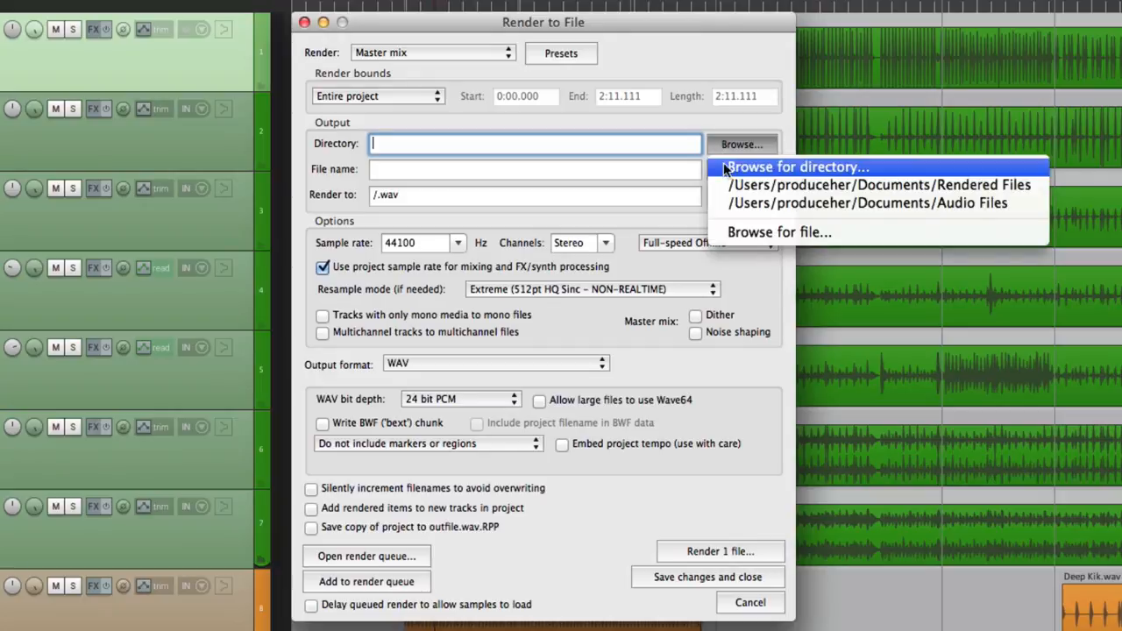
{"action": "mouse_move", "coordinate": [877, 186]}
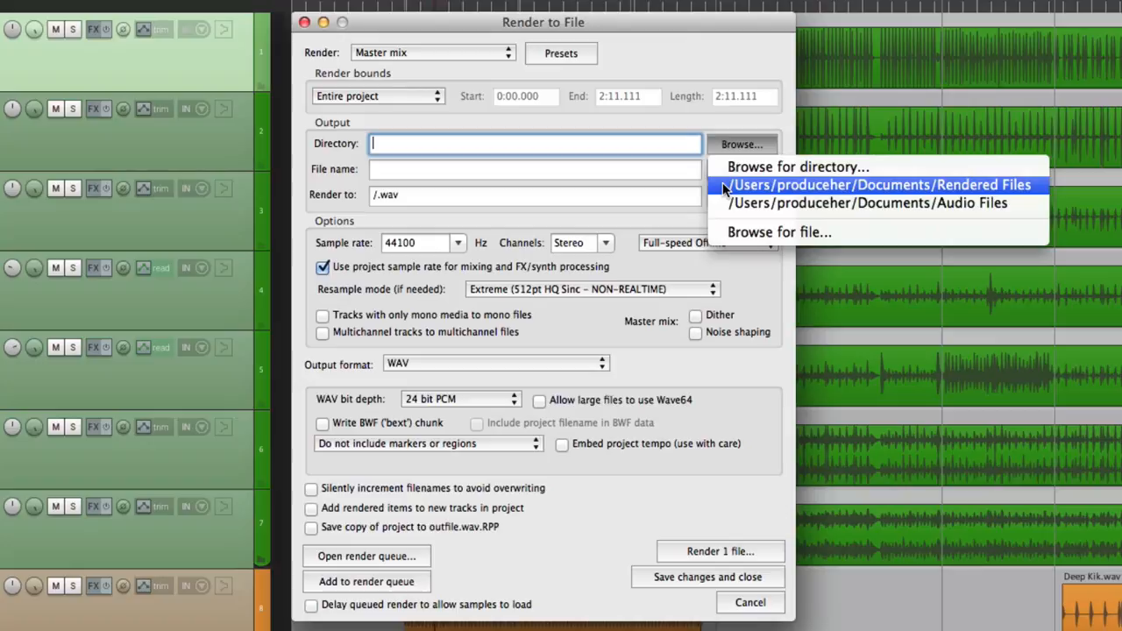
{"action": "left_click", "coordinate": [877, 186]}
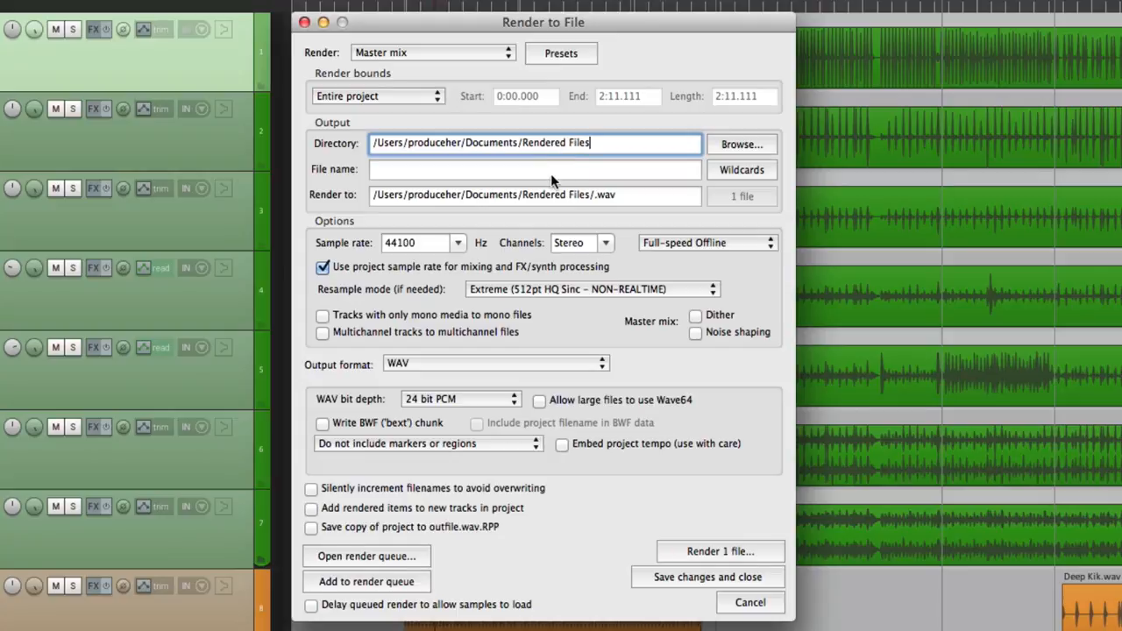
{"action": "left_click", "coordinate": [534, 169]}
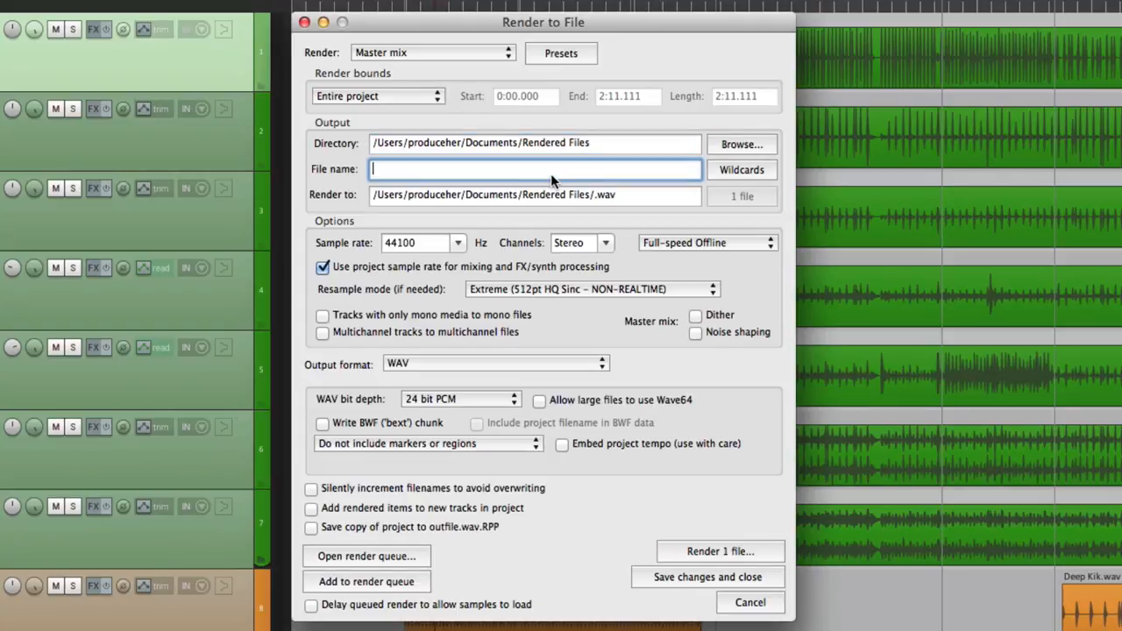
{"action": "type", "text": "Rock Song - Mix #1"}
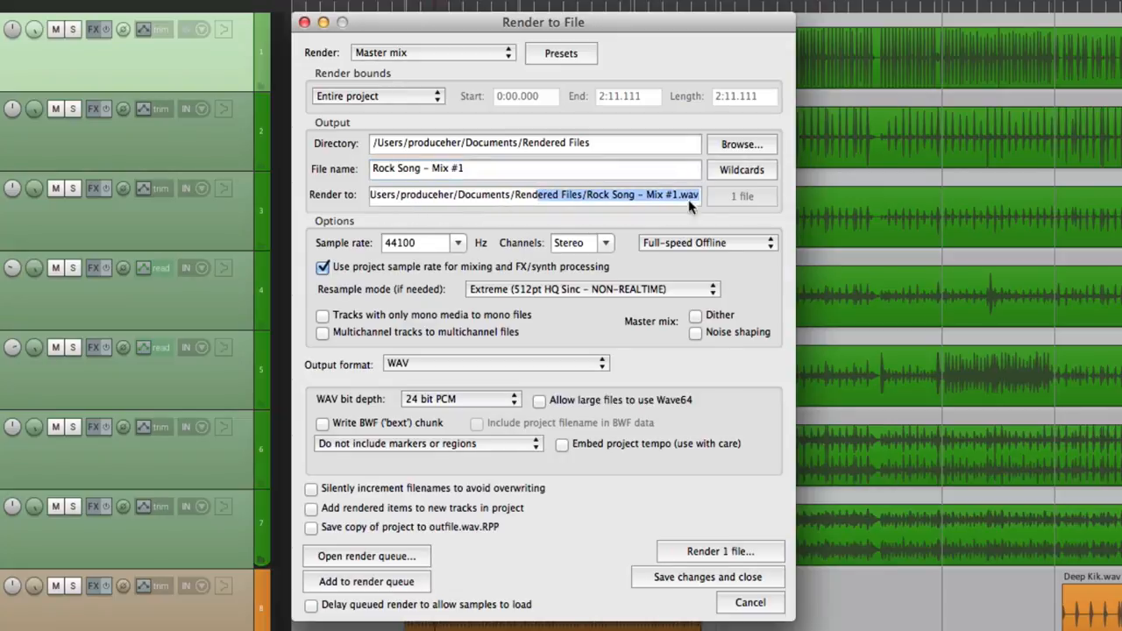
{"action": "left_click", "coordinate": [535, 168]}
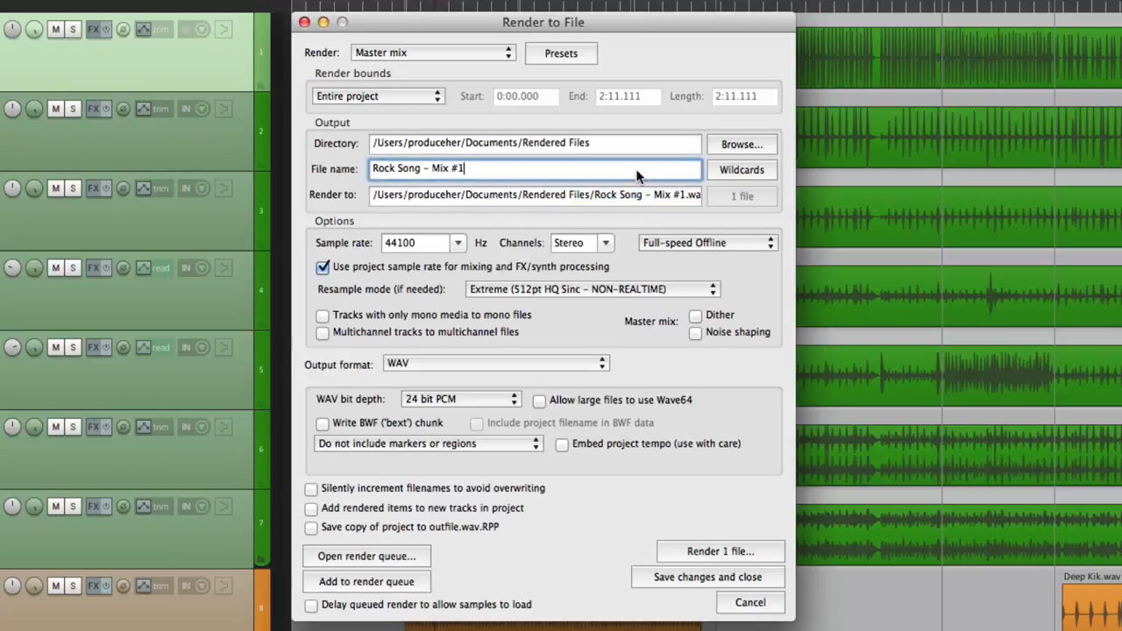
{"action": "mouse_move", "coordinate": [547, 235]}
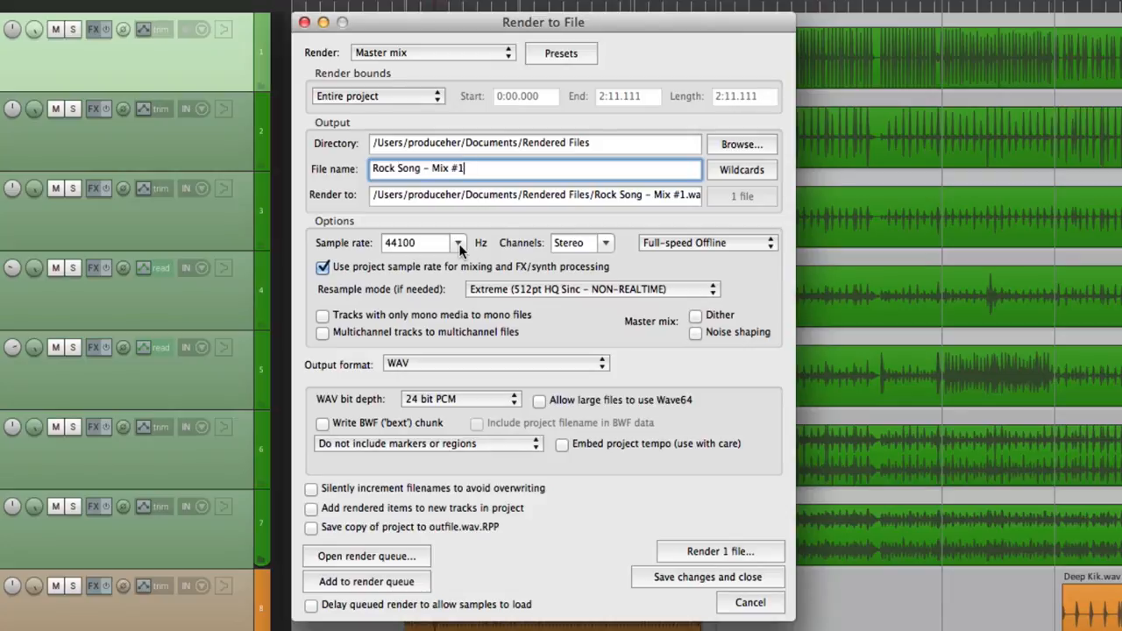
{"action": "left_click", "coordinate": [456, 242]}
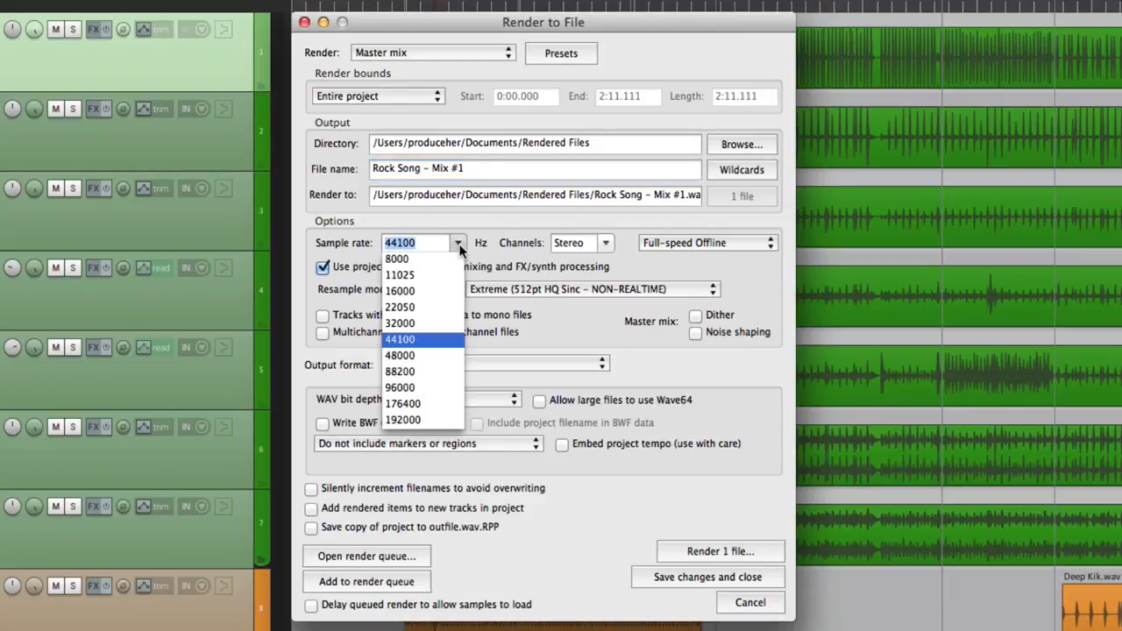
{"action": "mouse_move", "coordinate": [439, 359]}
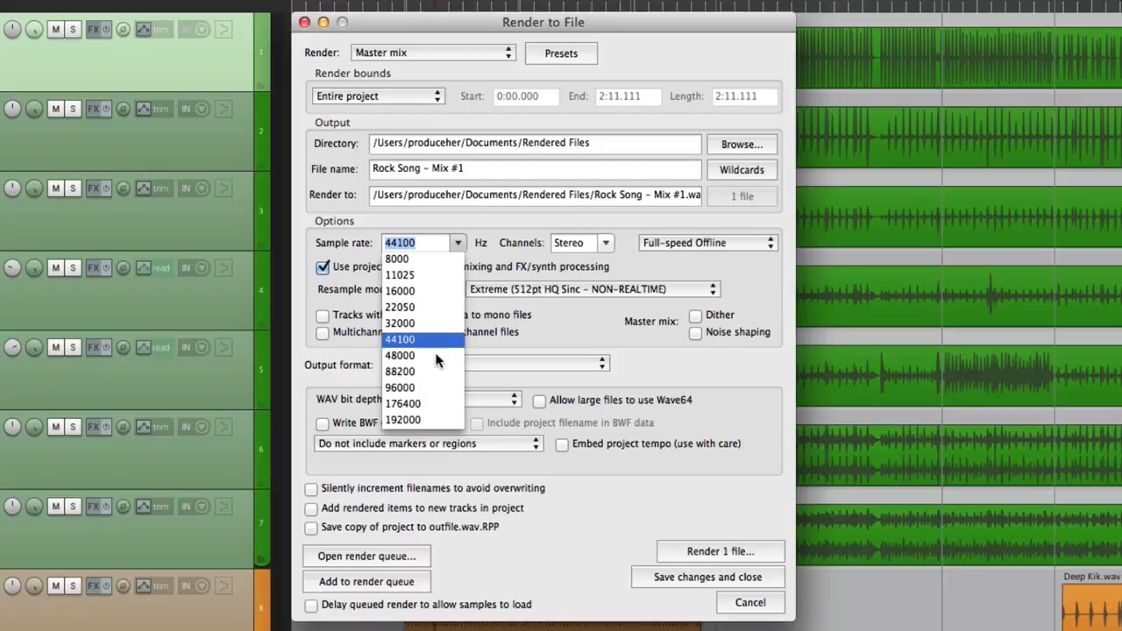
{"action": "mouse_move", "coordinate": [442, 430]}
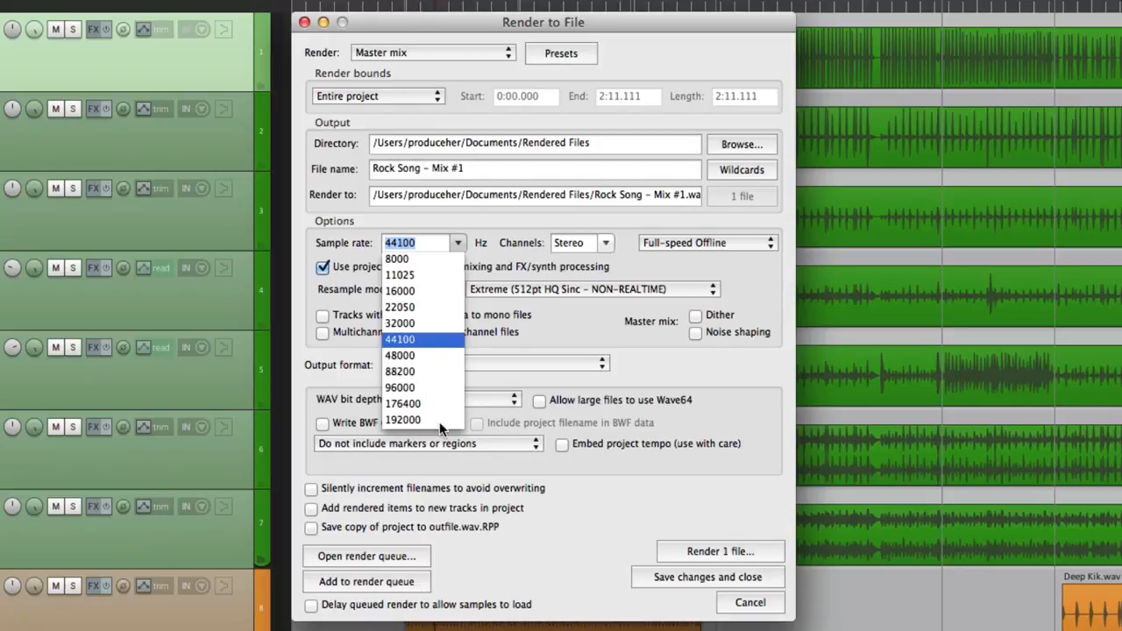
{"action": "left_click", "coordinate": [404, 419]}
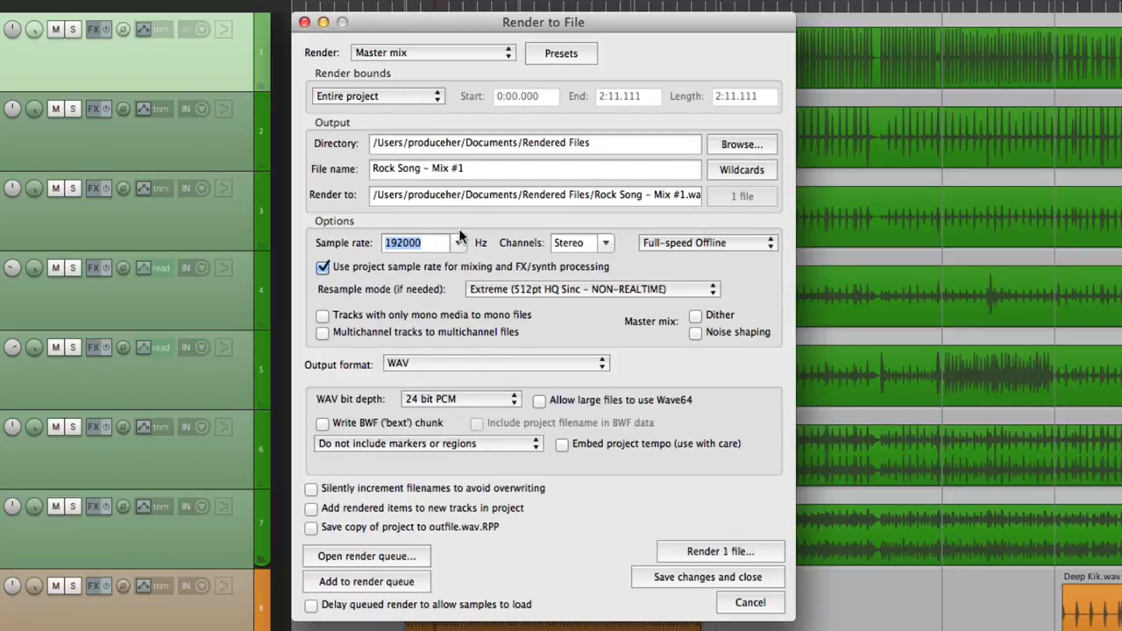
{"action": "left_click", "coordinate": [455, 242]}
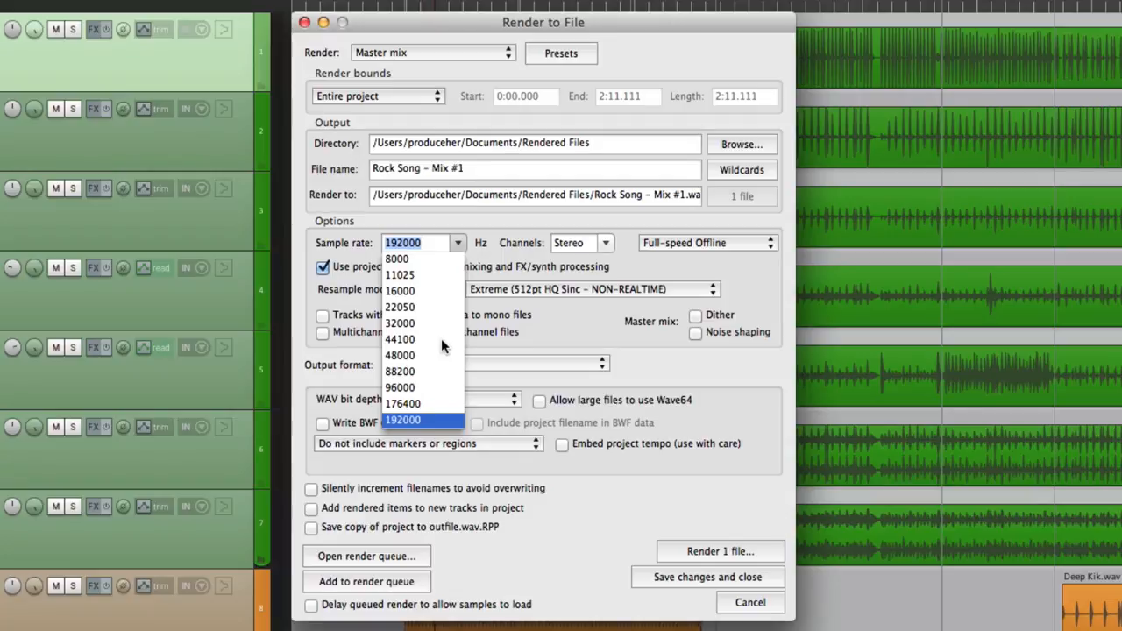
{"action": "left_click", "coordinate": [400, 340]}
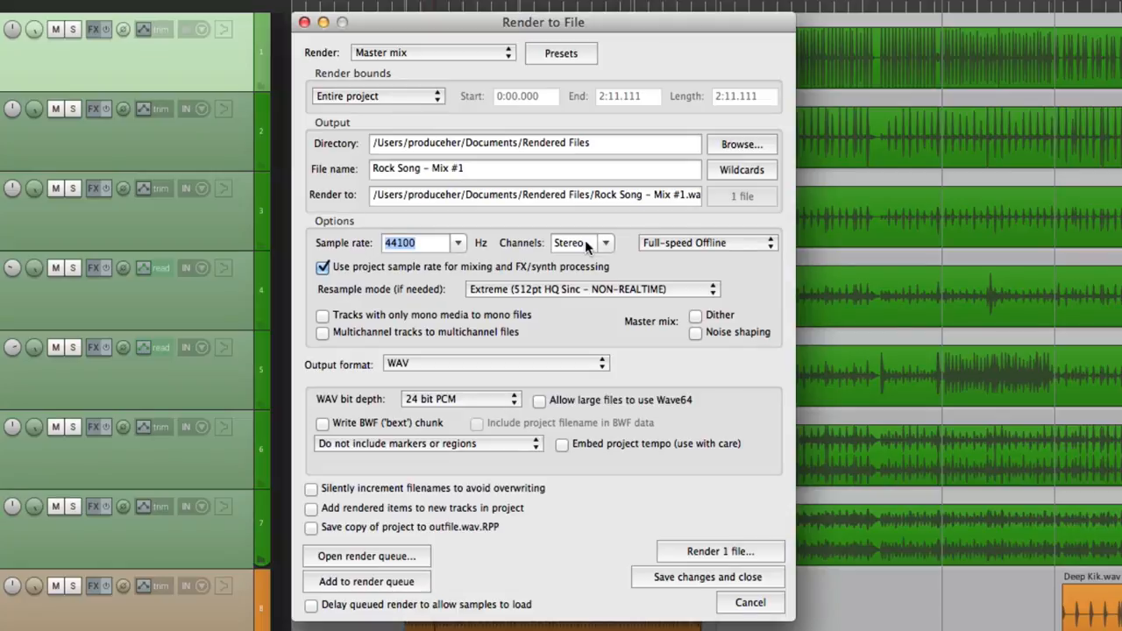
{"action": "left_click", "coordinate": [582, 242]}
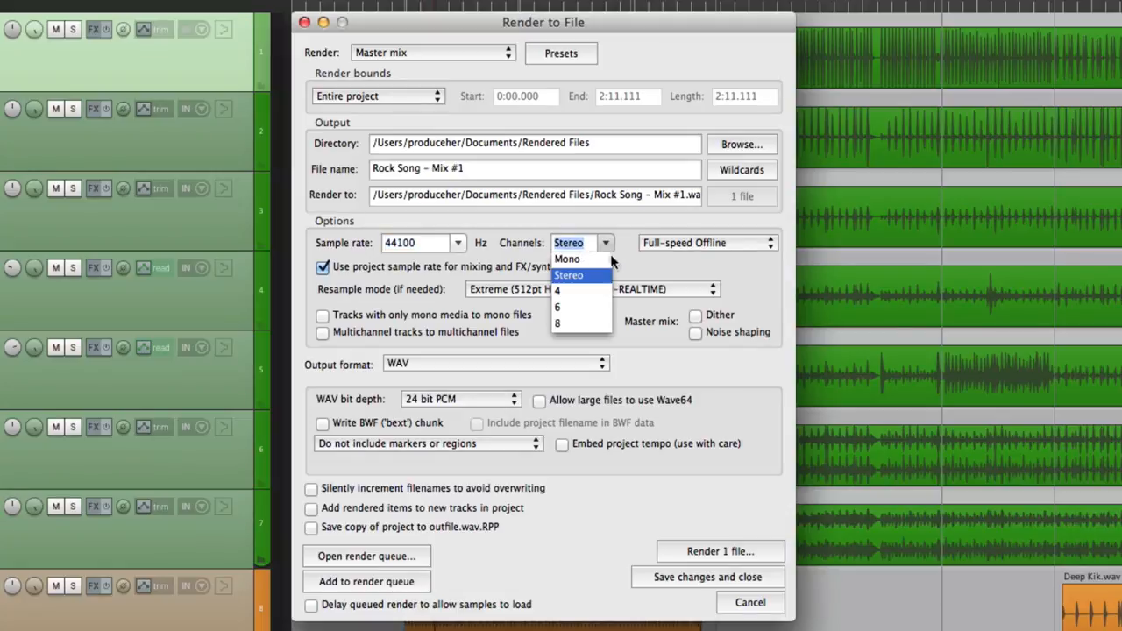
{"action": "mouse_move", "coordinate": [582, 330]}
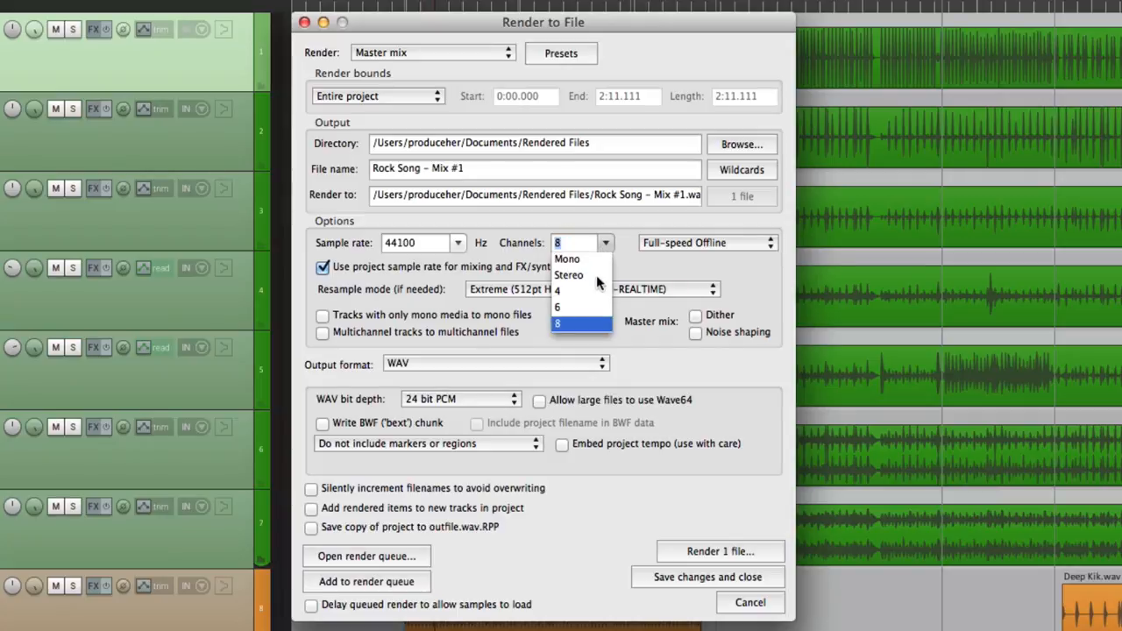
{"action": "left_click", "coordinate": [568, 274]}
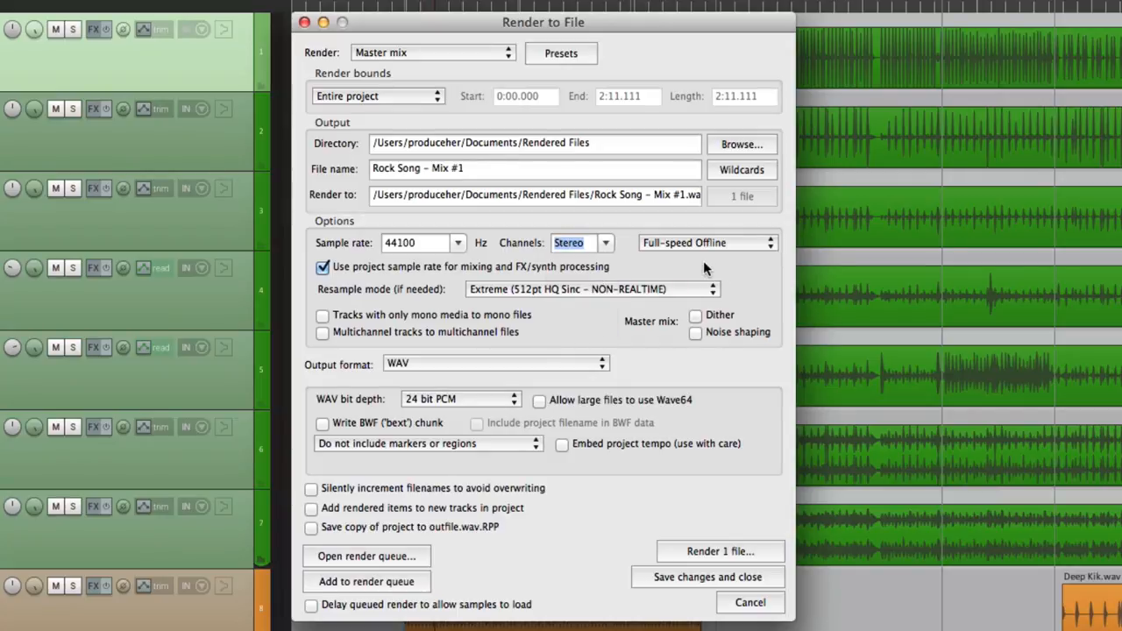
{"action": "mouse_move", "coordinate": [744, 249]}
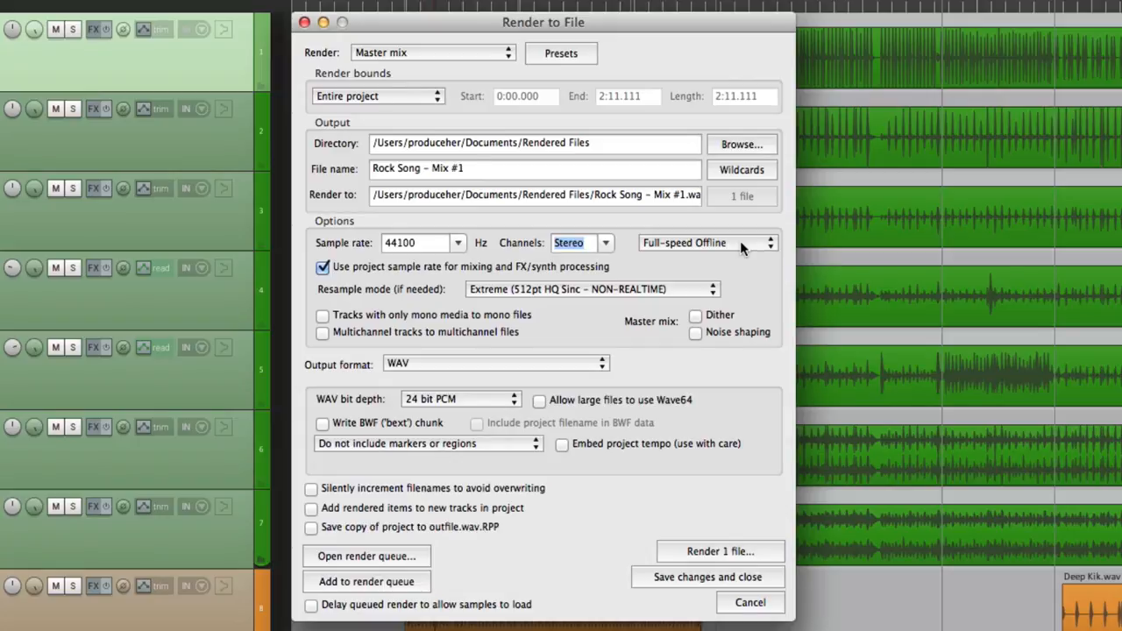
{"action": "left_click", "coordinate": [704, 242]}
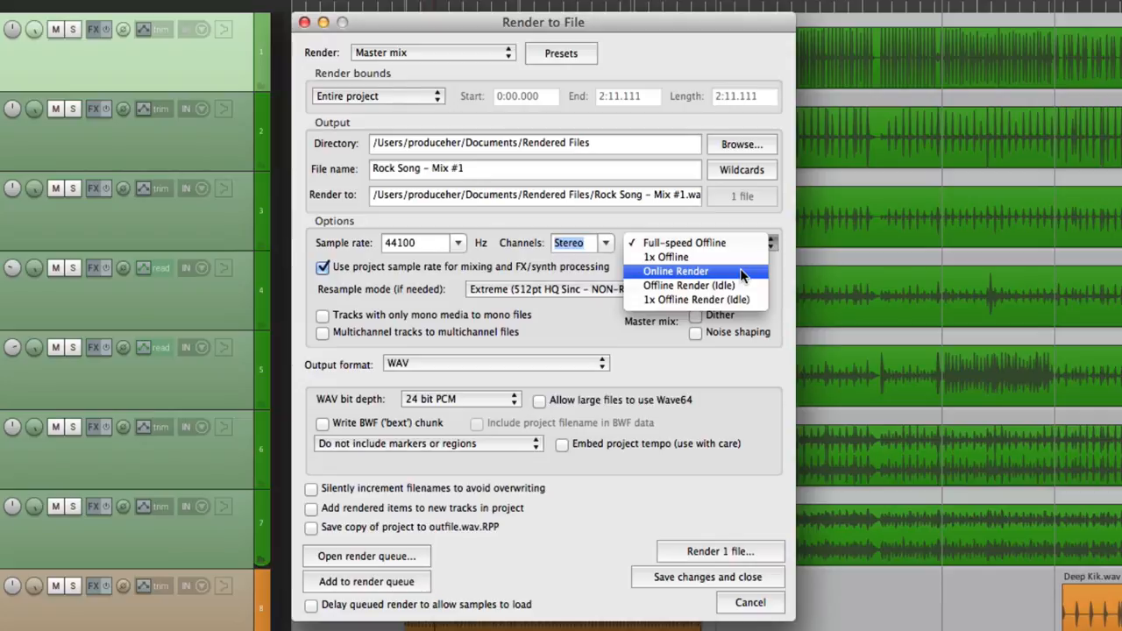
{"action": "left_click", "coordinate": [675, 270]}
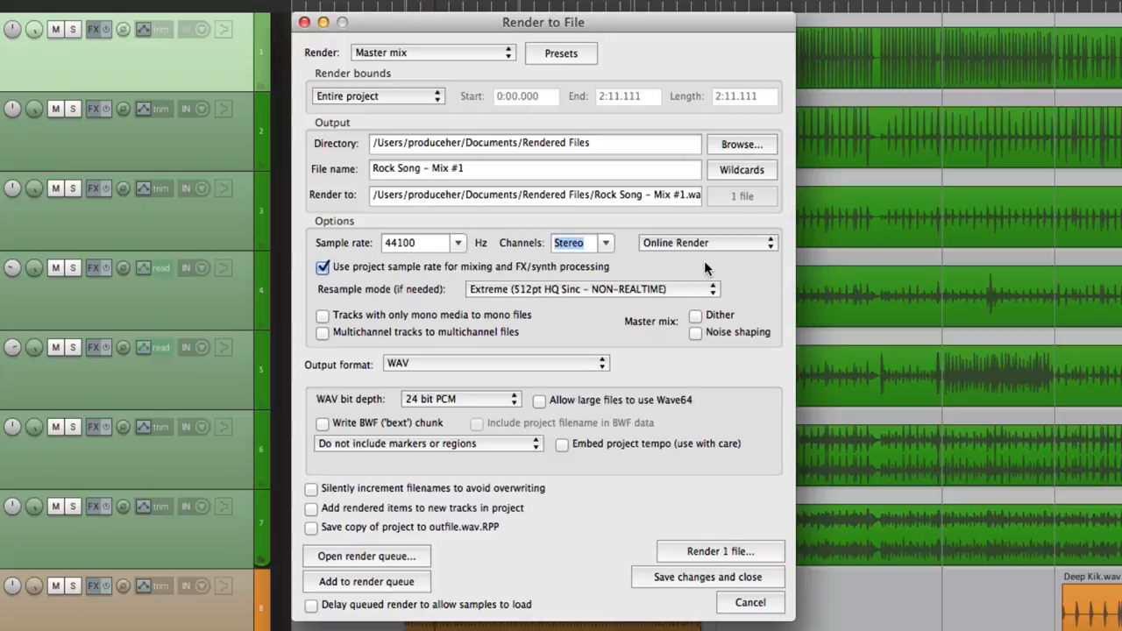
{"action": "mouse_move", "coordinate": [722, 249]}
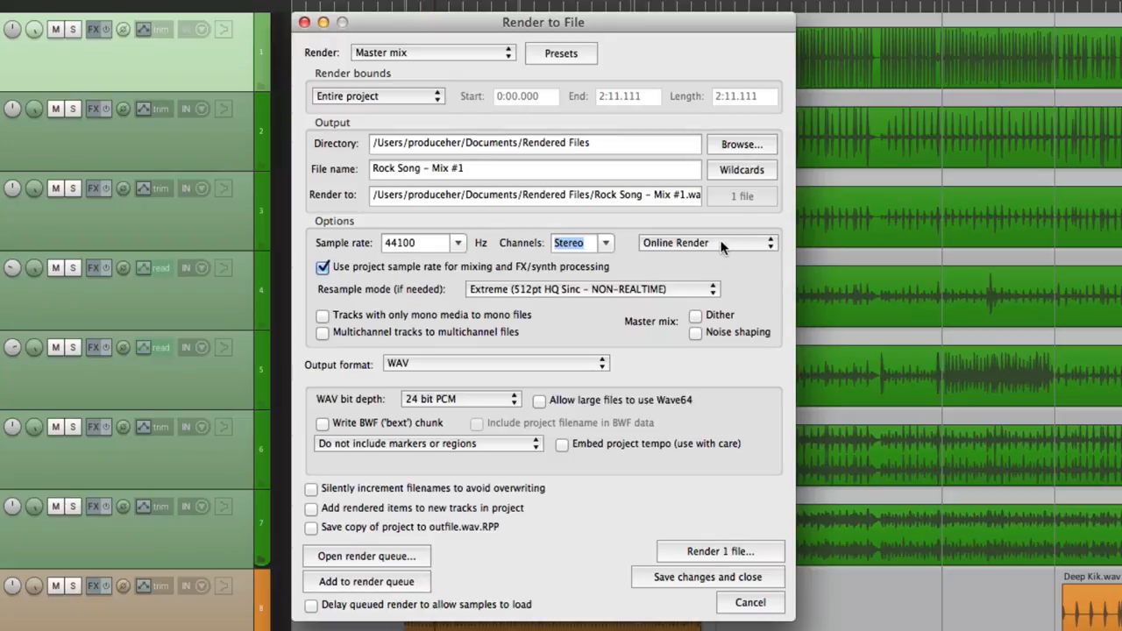
{"action": "left_click", "coordinate": [705, 242]}
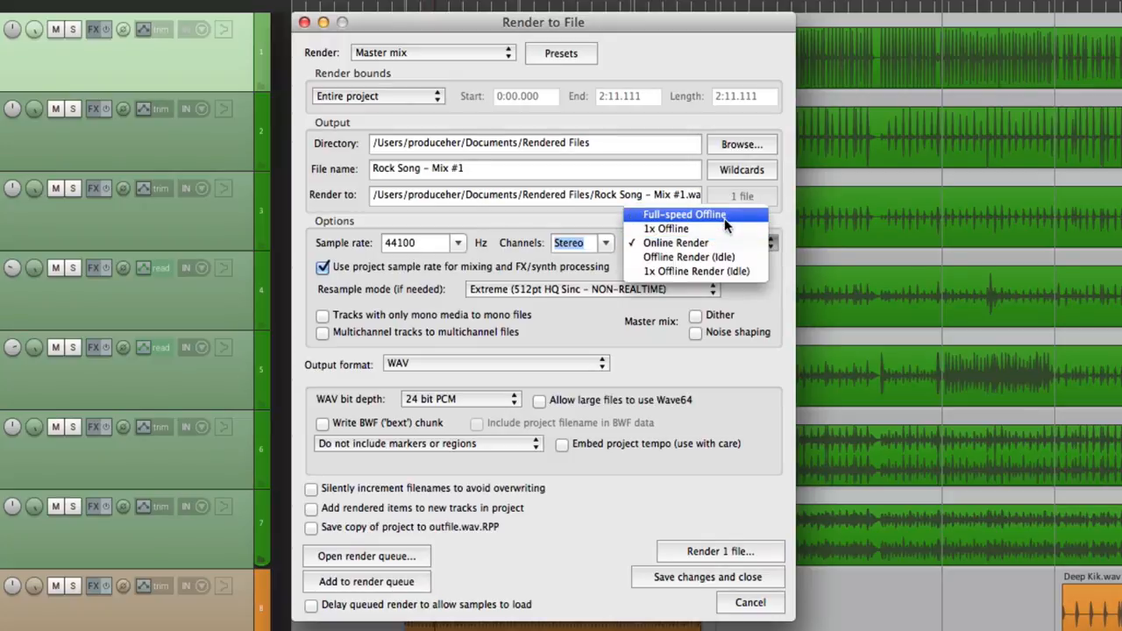
{"action": "left_click", "coordinate": [684, 213]}
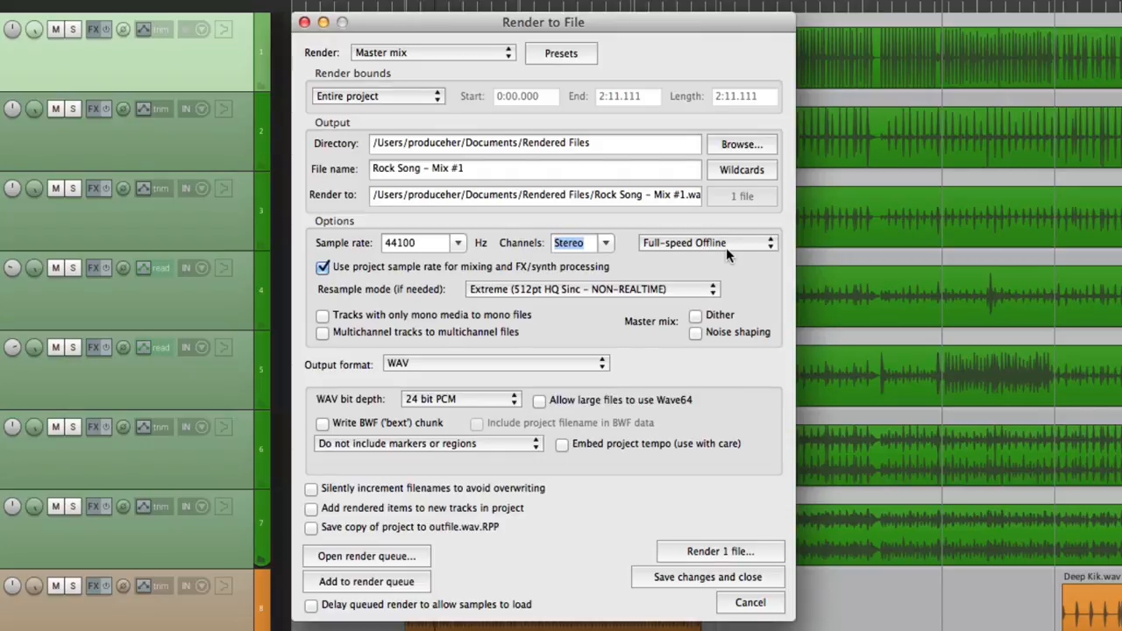
{"action": "mouse_move", "coordinate": [406, 267]}
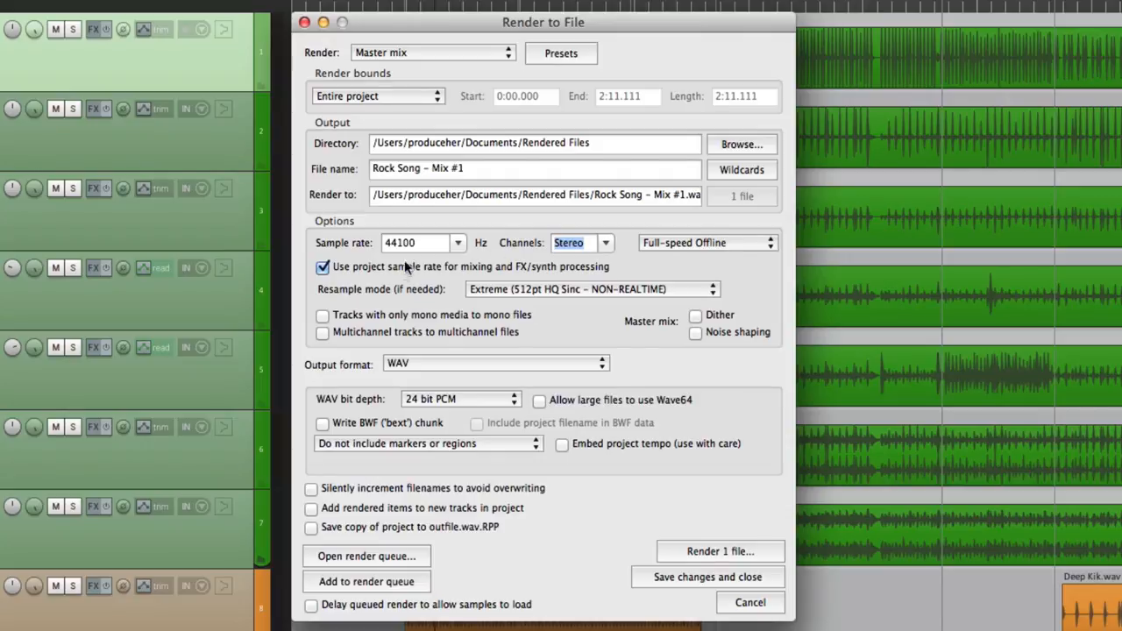
{"action": "mouse_move", "coordinate": [366, 284]}
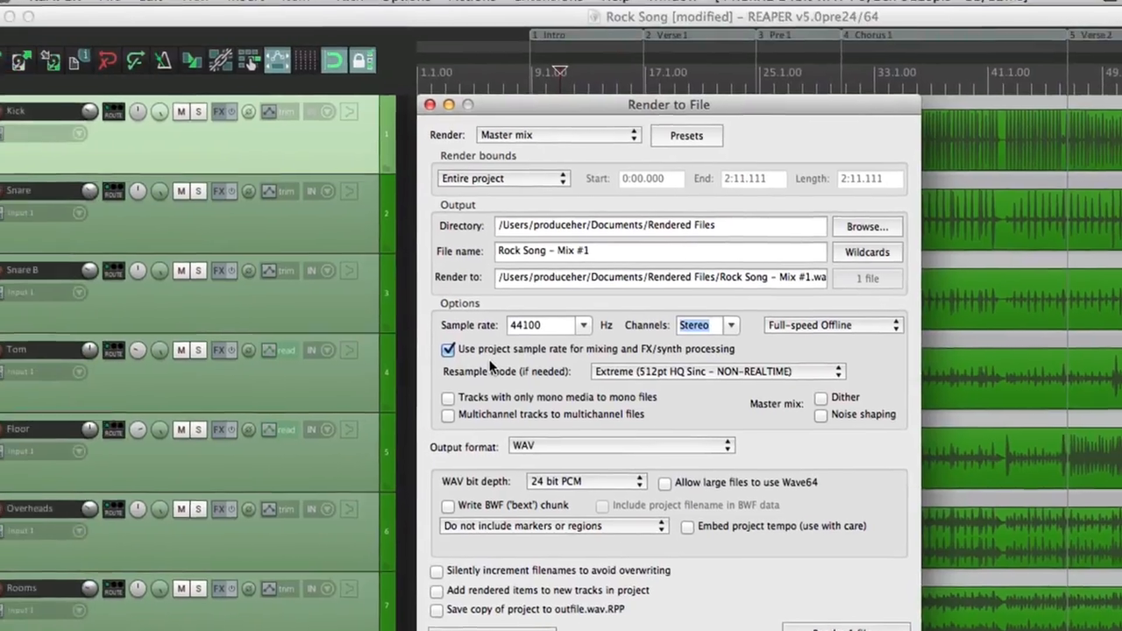
{"action": "left_click", "coordinate": [131, 11]}
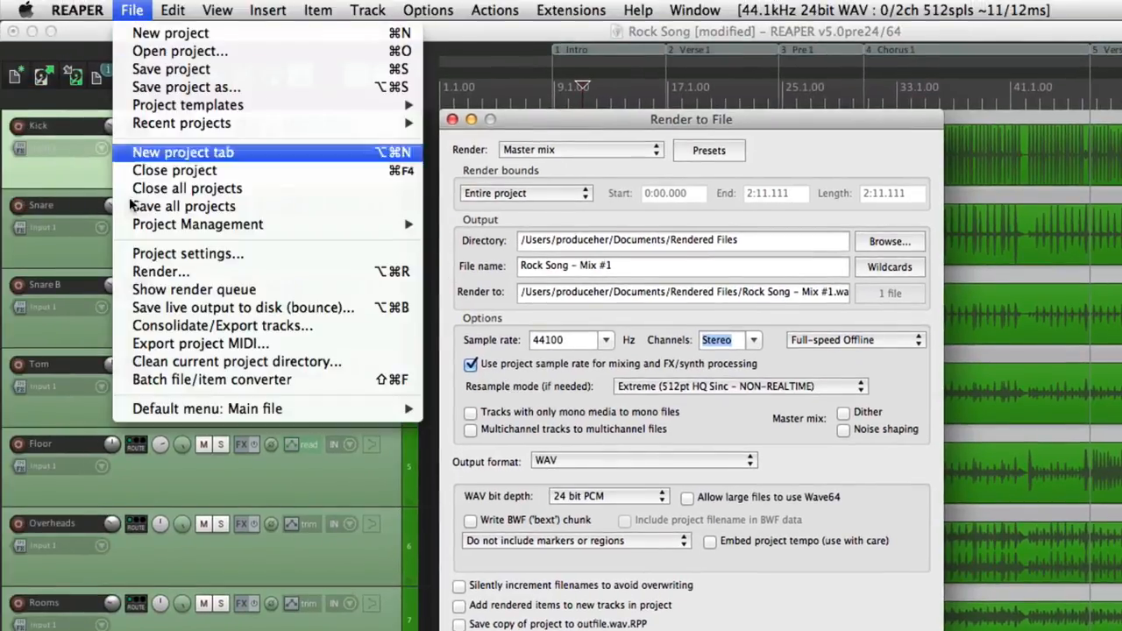
{"action": "left_click", "coordinate": [188, 252]}
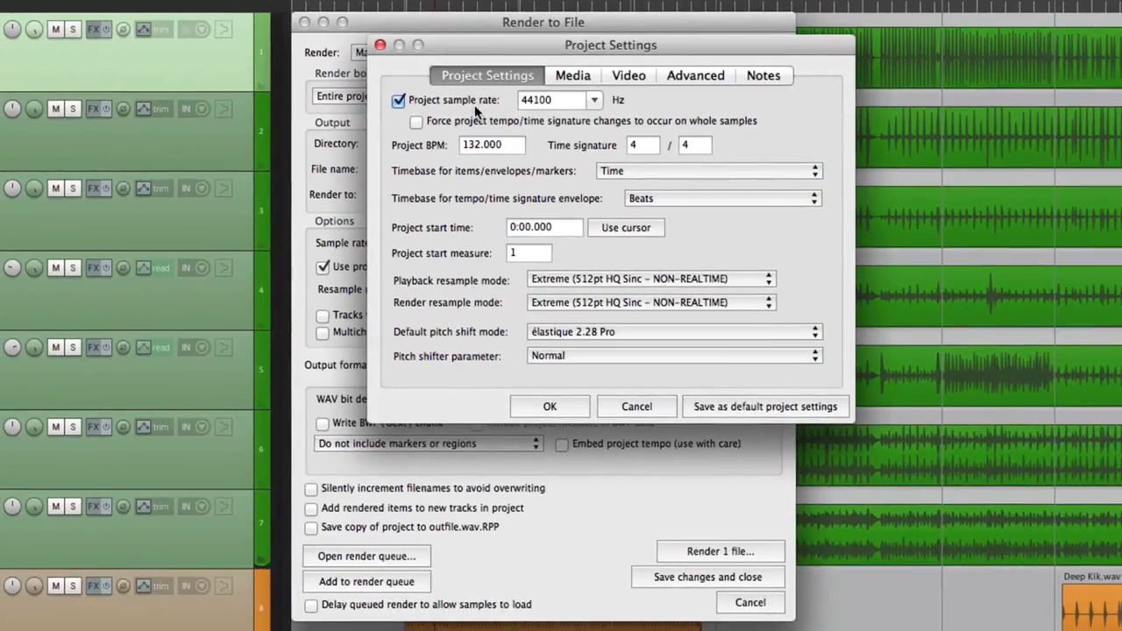
{"action": "mouse_move", "coordinate": [624, 279]}
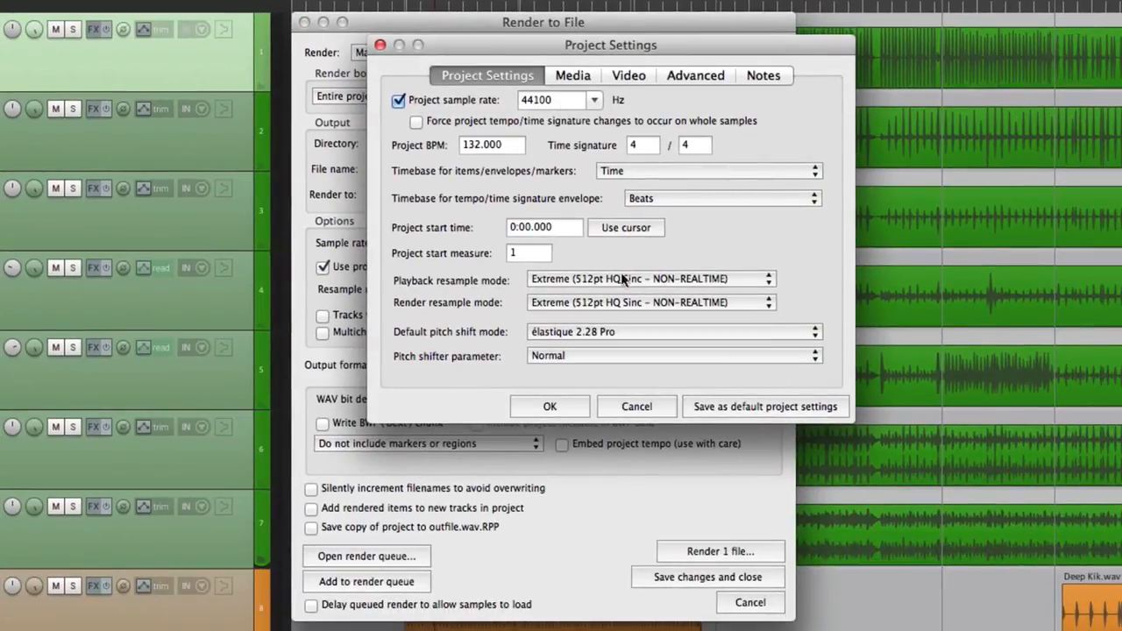
{"action": "left_click", "coordinate": [636, 406]}
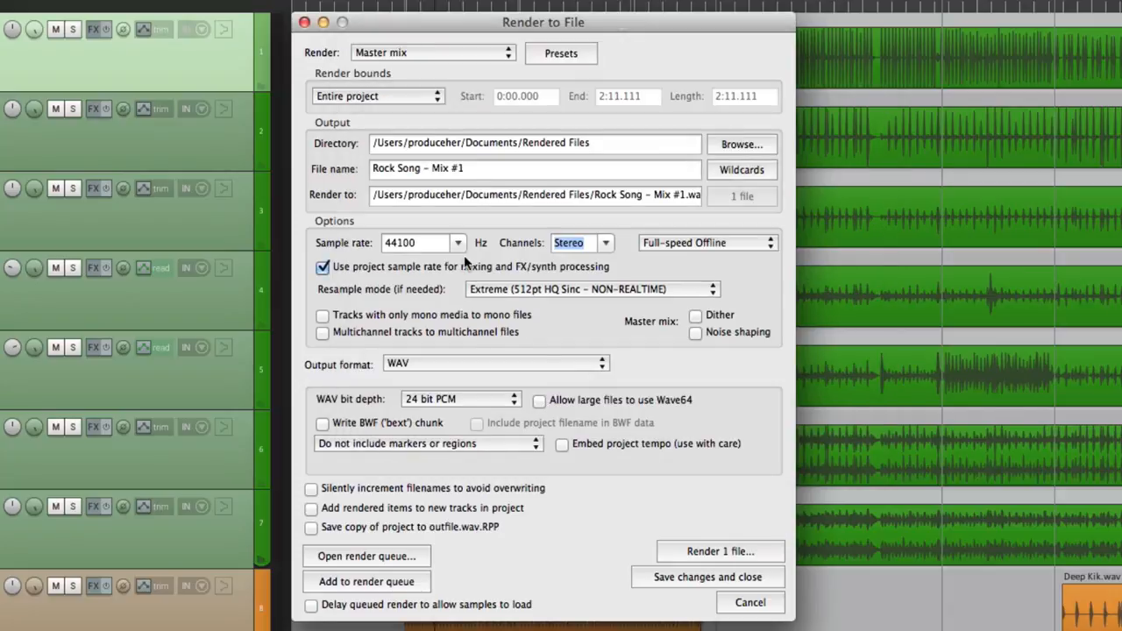
{"action": "left_click", "coordinate": [458, 242]}
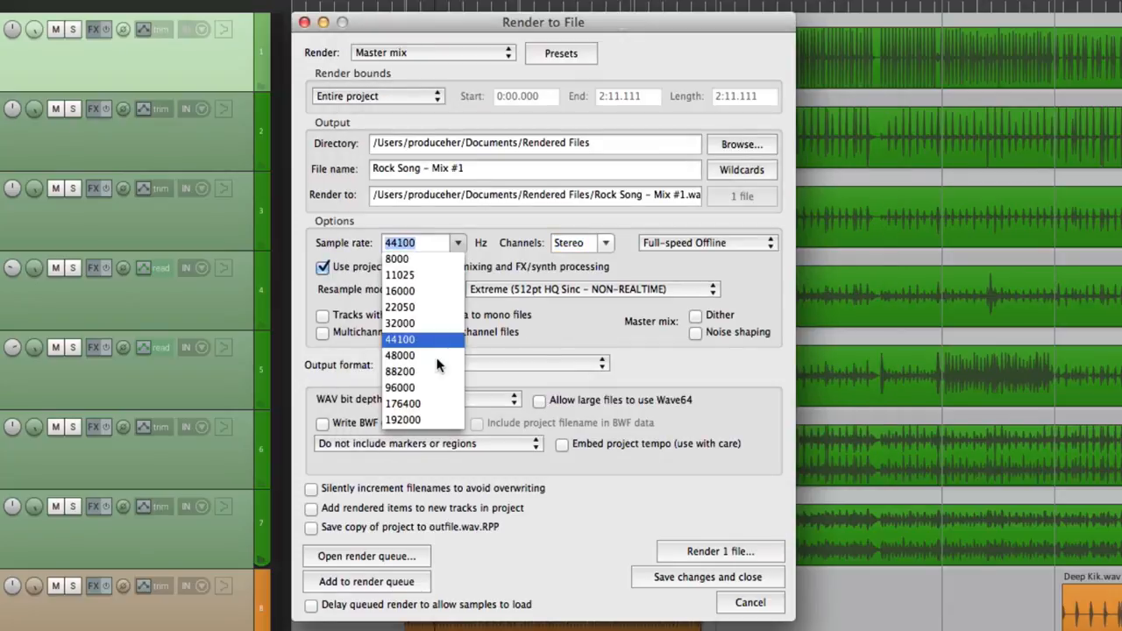
{"action": "left_click", "coordinate": [400, 354]}
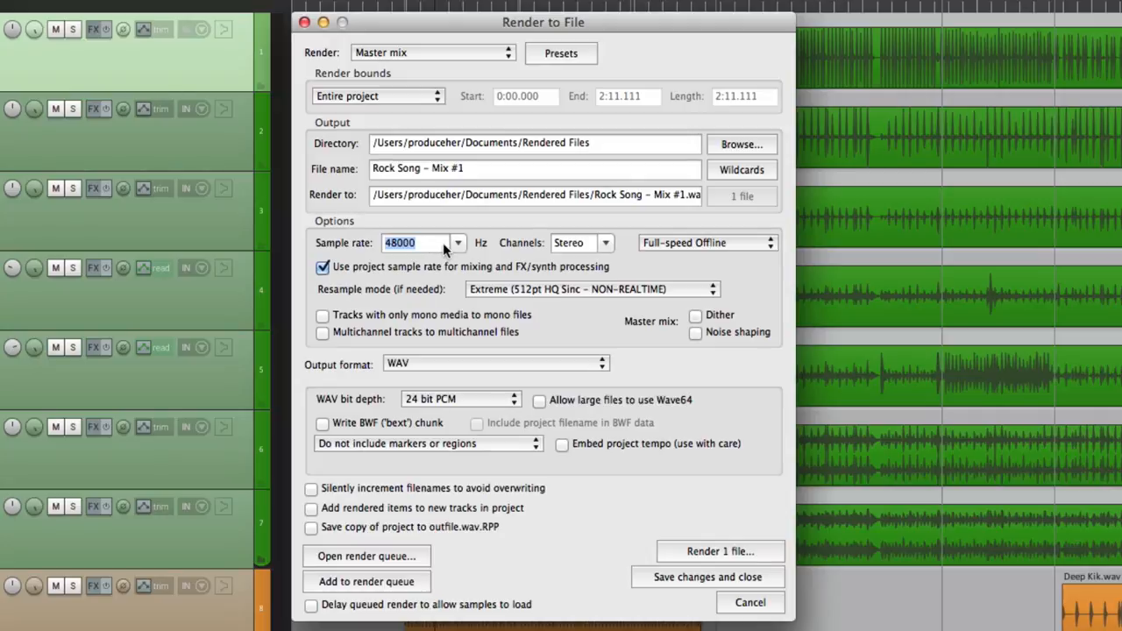
{"action": "mouse_move", "coordinate": [362, 277]}
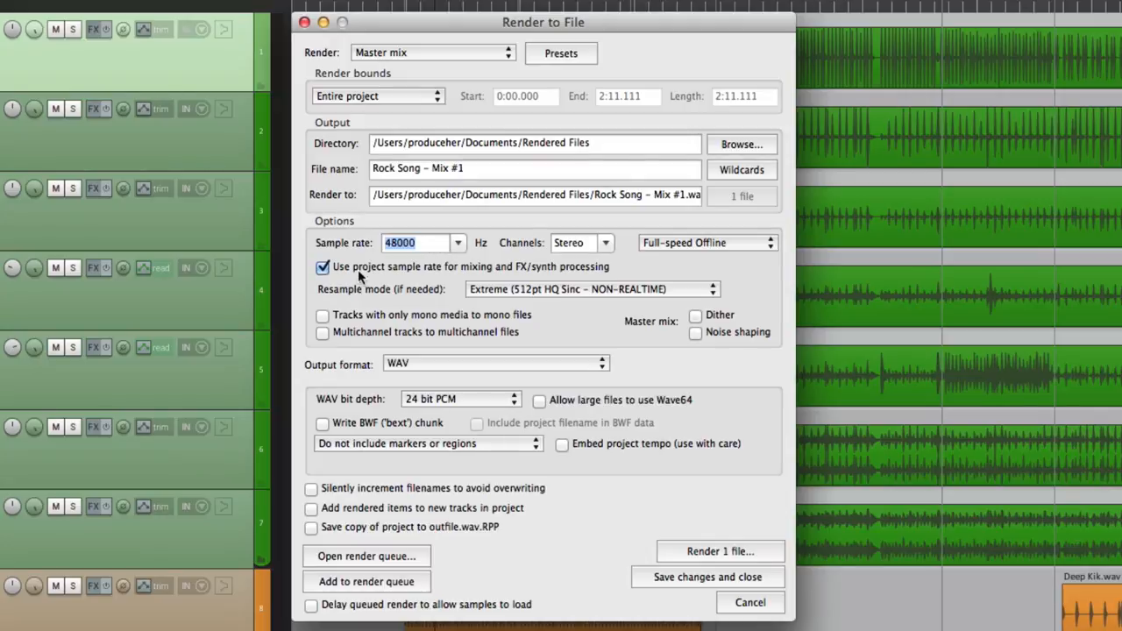
{"action": "left_click", "coordinate": [323, 267]}
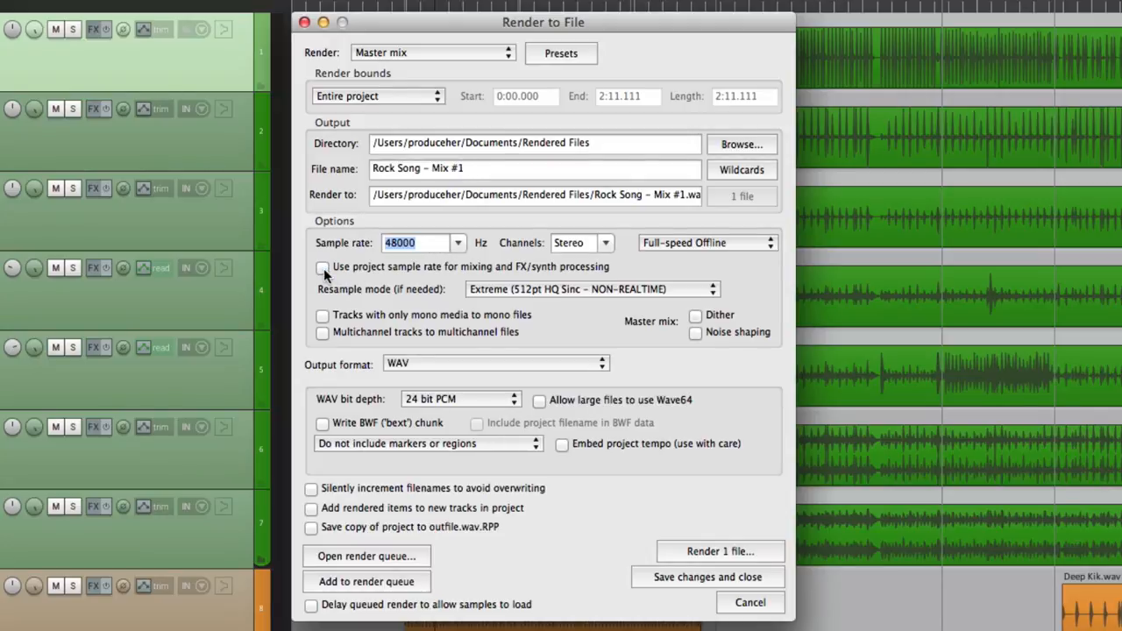
{"action": "left_click", "coordinate": [456, 242]}
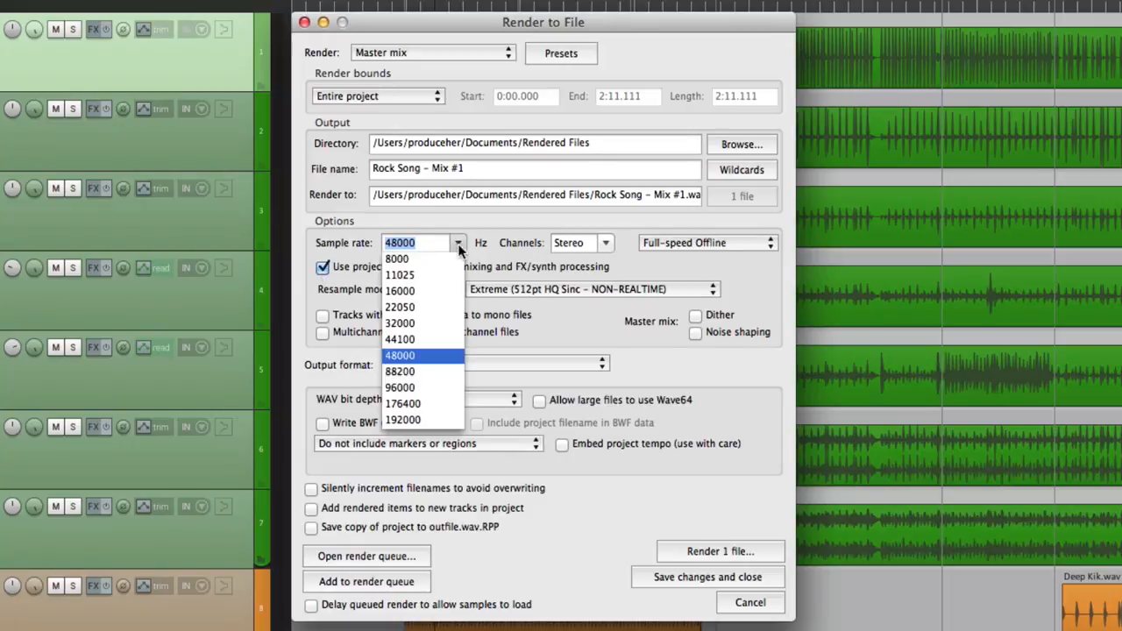
{"action": "left_click", "coordinate": [399, 340]}
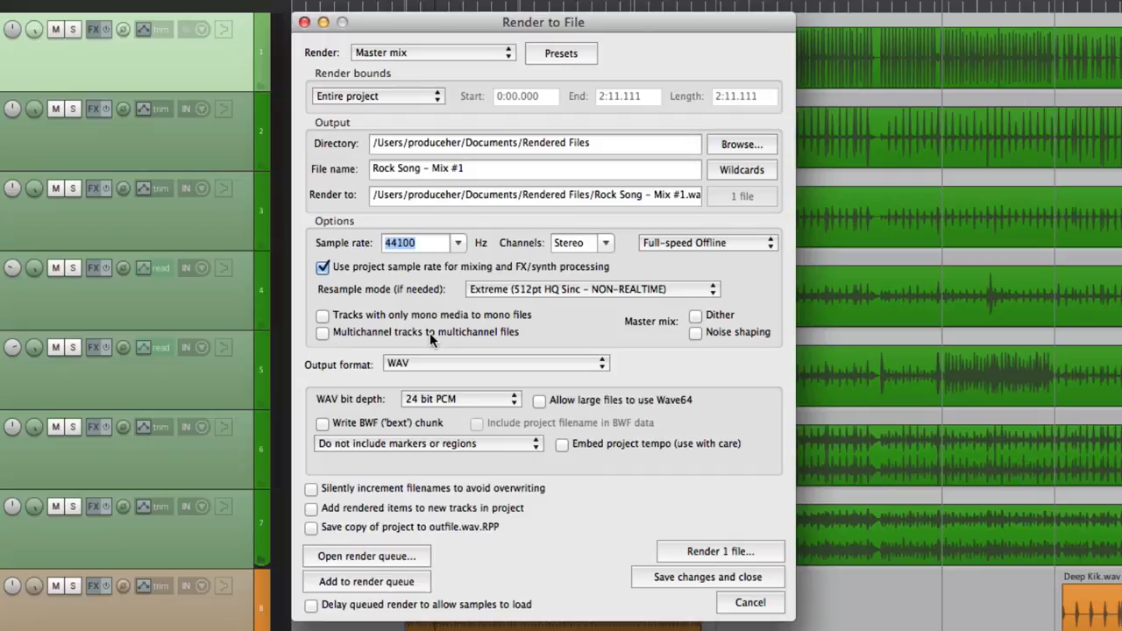
{"action": "mouse_move", "coordinate": [512, 307]}
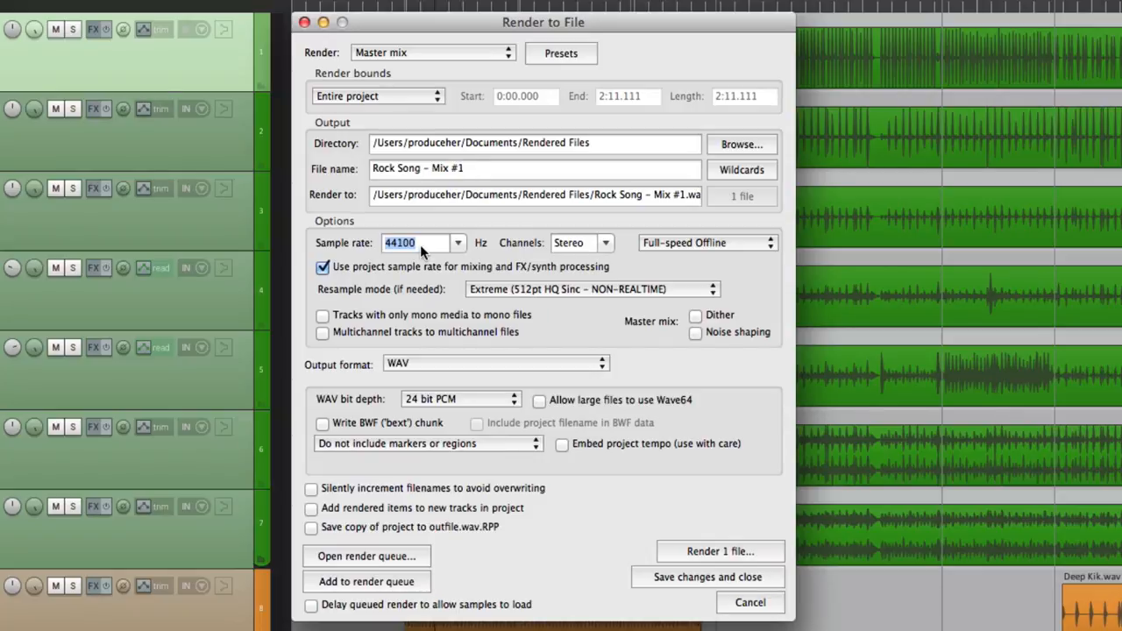
{"action": "left_click", "coordinate": [711, 287]}
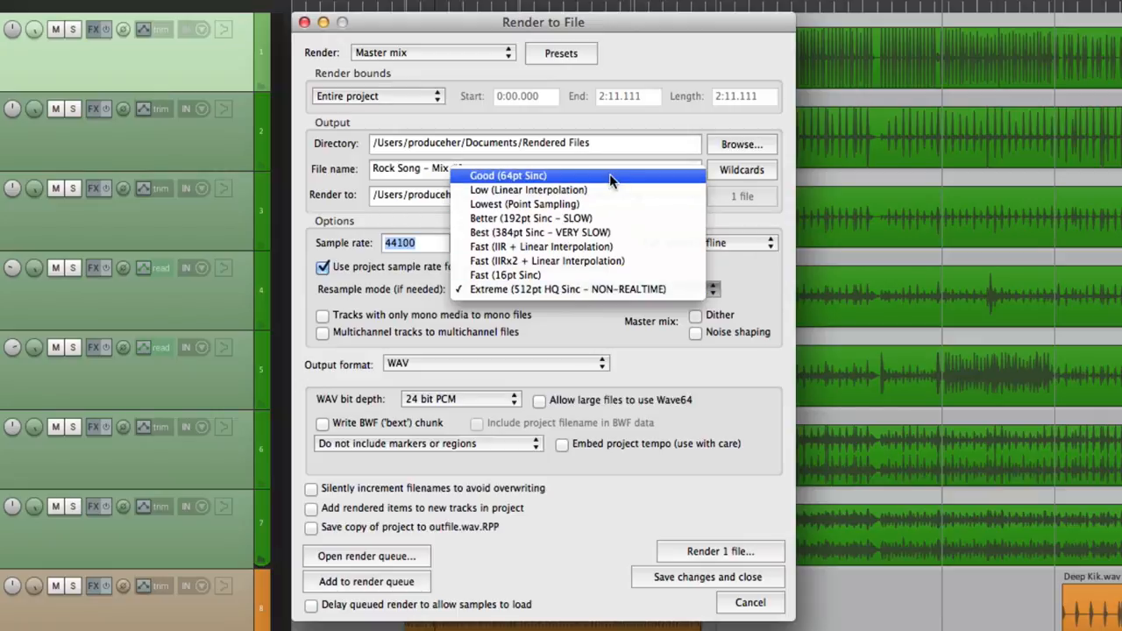
{"action": "mouse_move", "coordinate": [585, 289]}
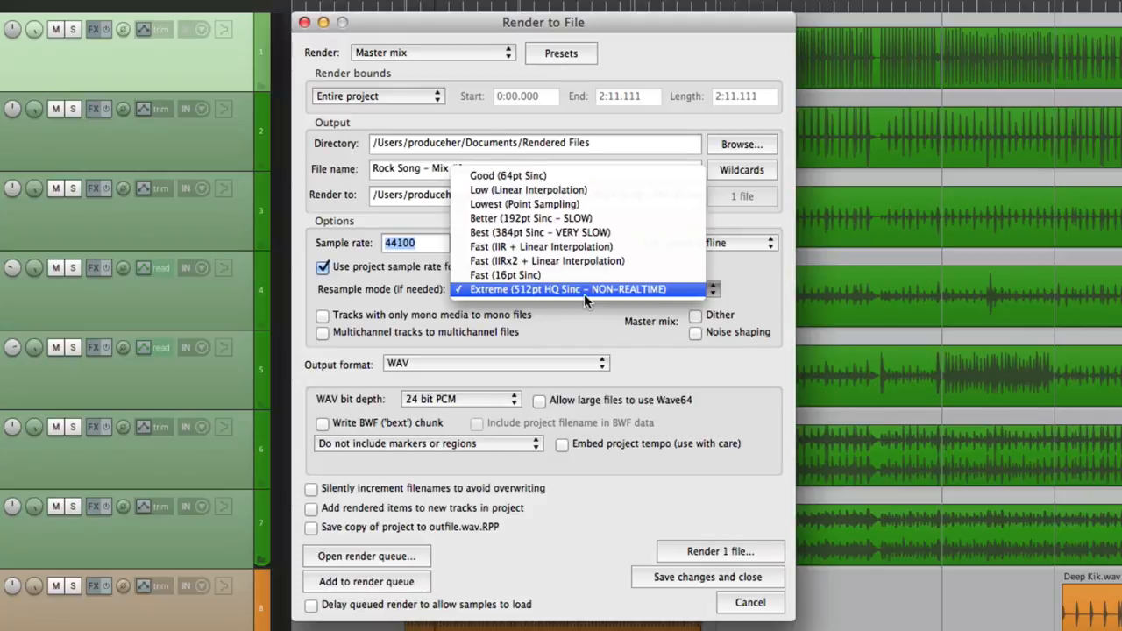
{"action": "left_click", "coordinate": [587, 289]}
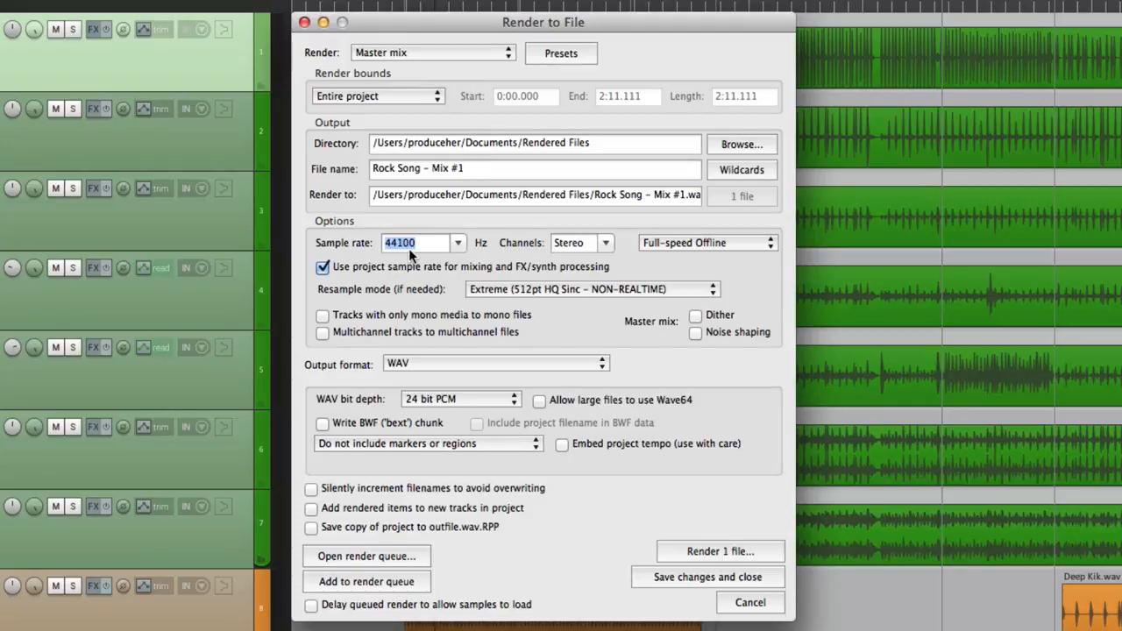
{"action": "mouse_move", "coordinate": [456, 331]}
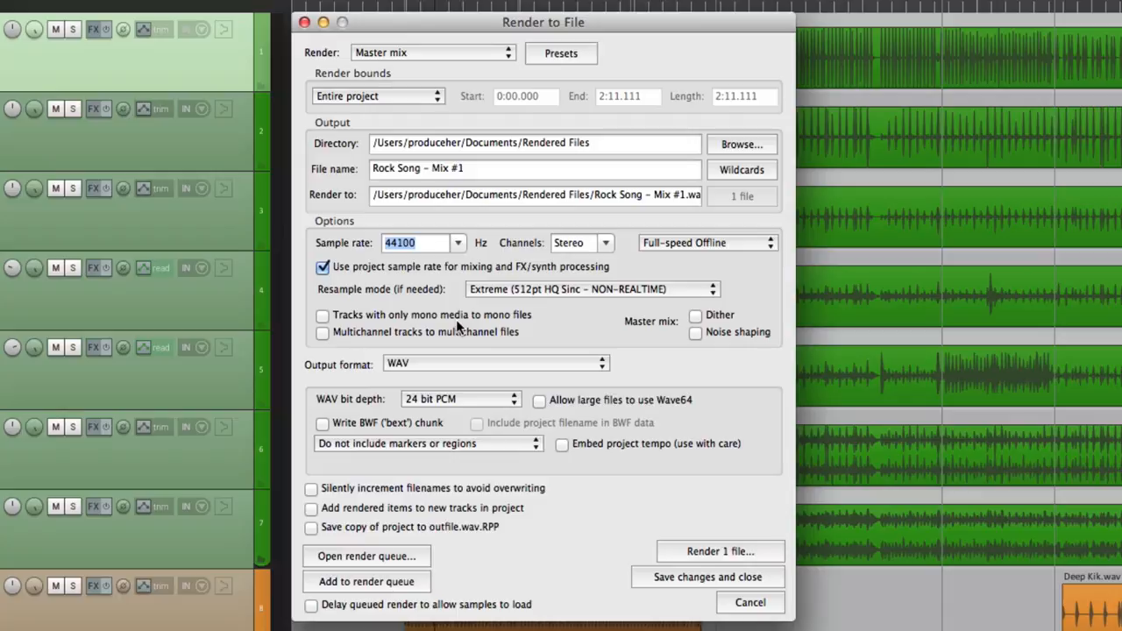
{"action": "mouse_move", "coordinate": [709, 333]}
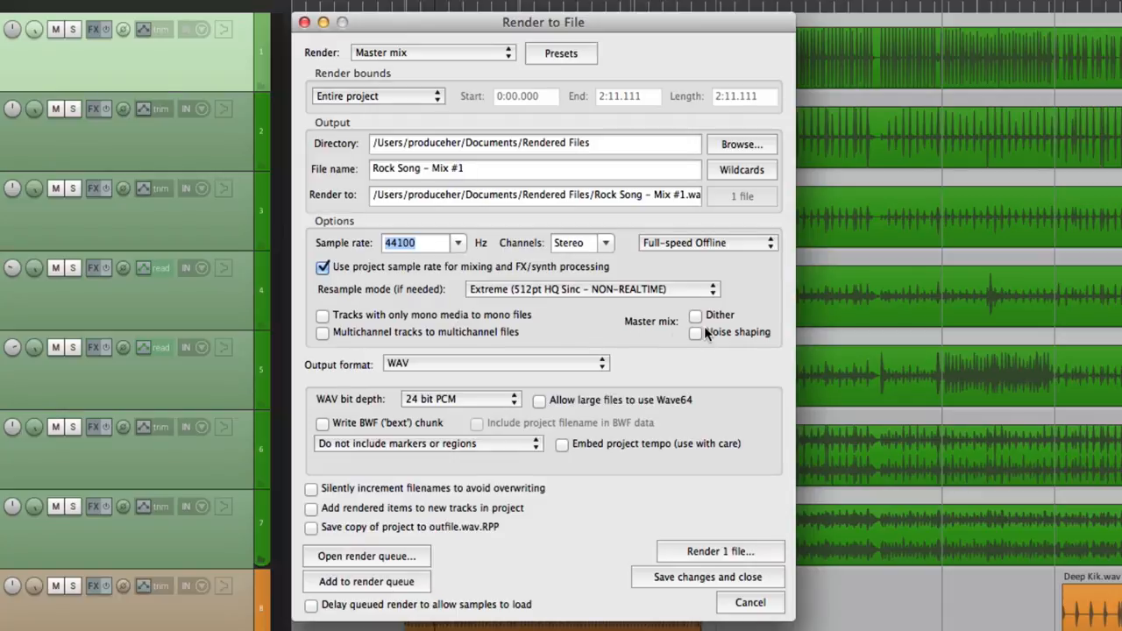
- Leave master dither off after toggling it, and keep WAV as the output format
{"action": "left_click", "coordinate": [694, 315]}
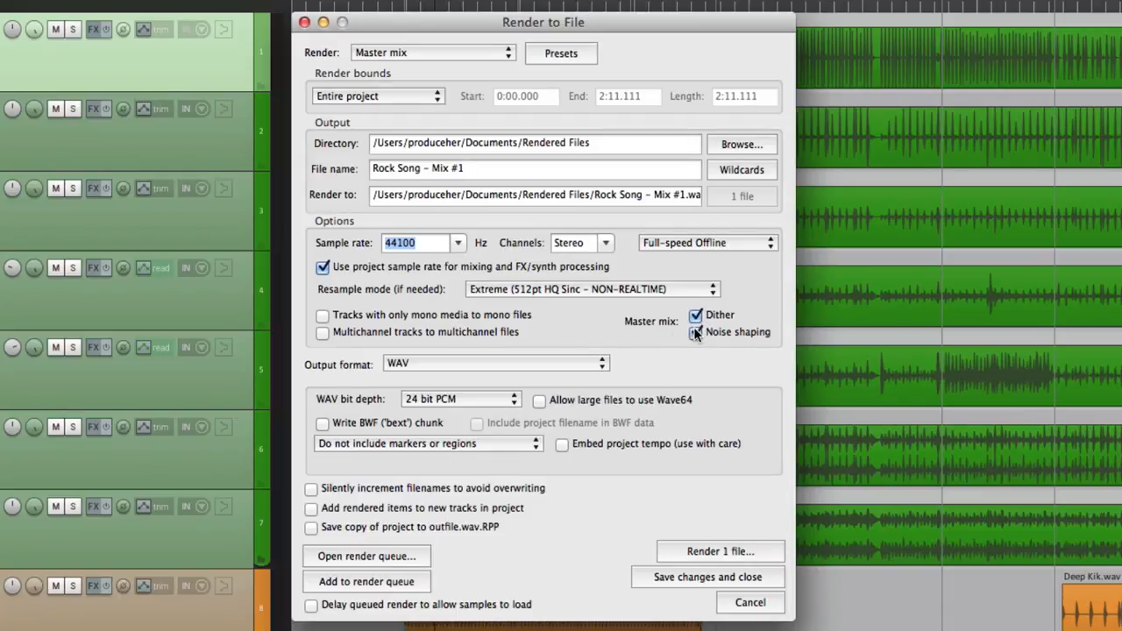
{"action": "left_click", "coordinate": [696, 316]}
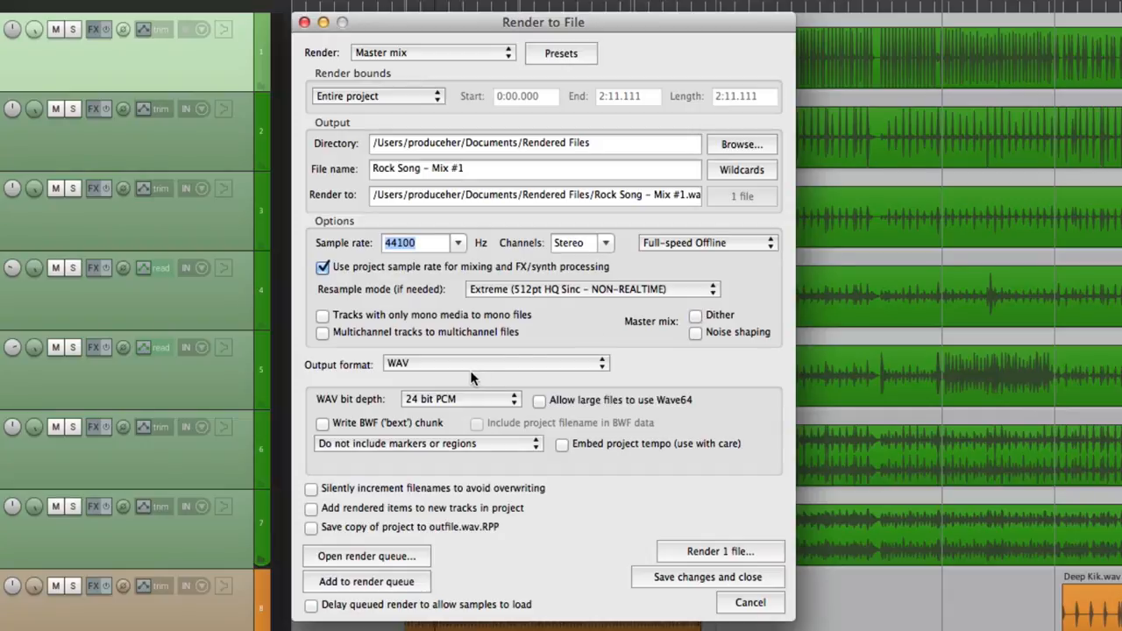
{"action": "left_click", "coordinate": [494, 363]}
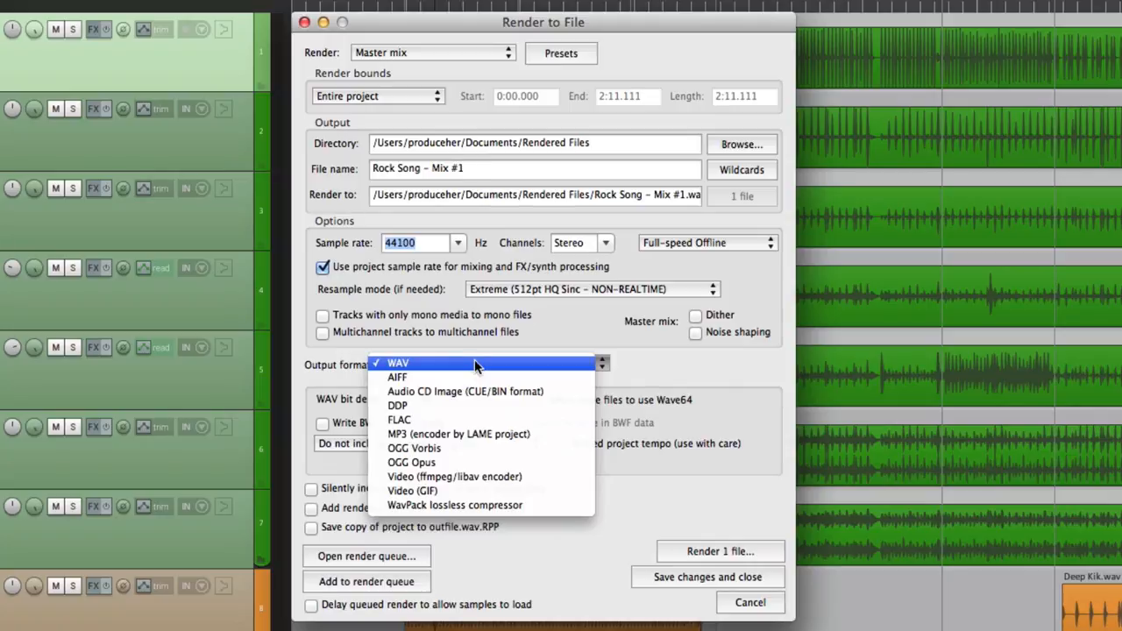
{"action": "mouse_move", "coordinate": [477, 434]}
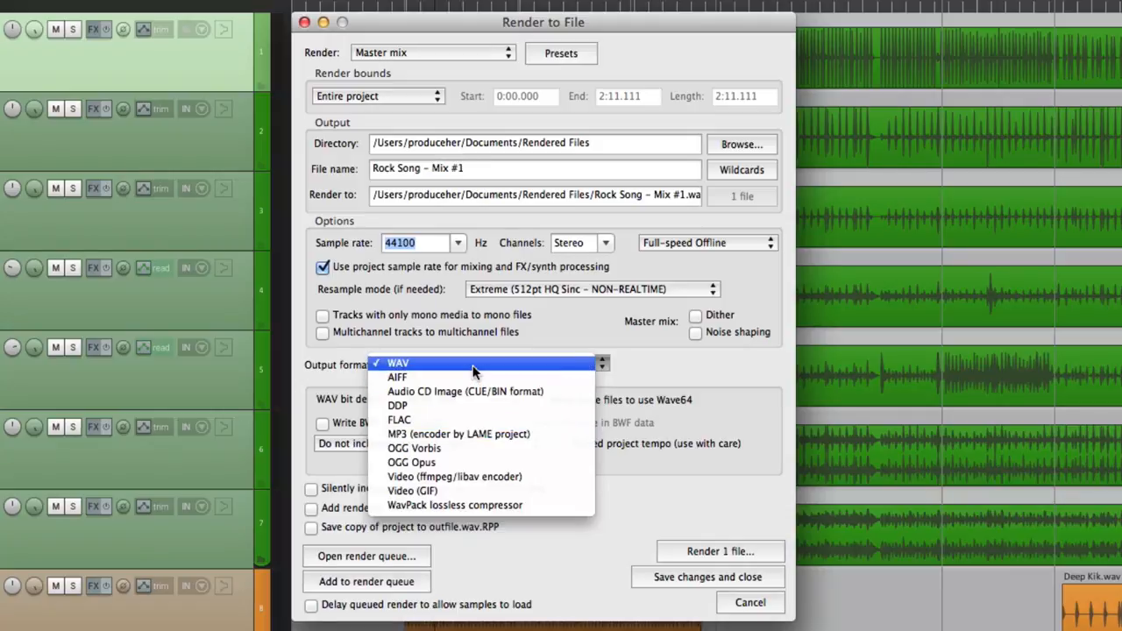
{"action": "left_click", "coordinate": [398, 361]}
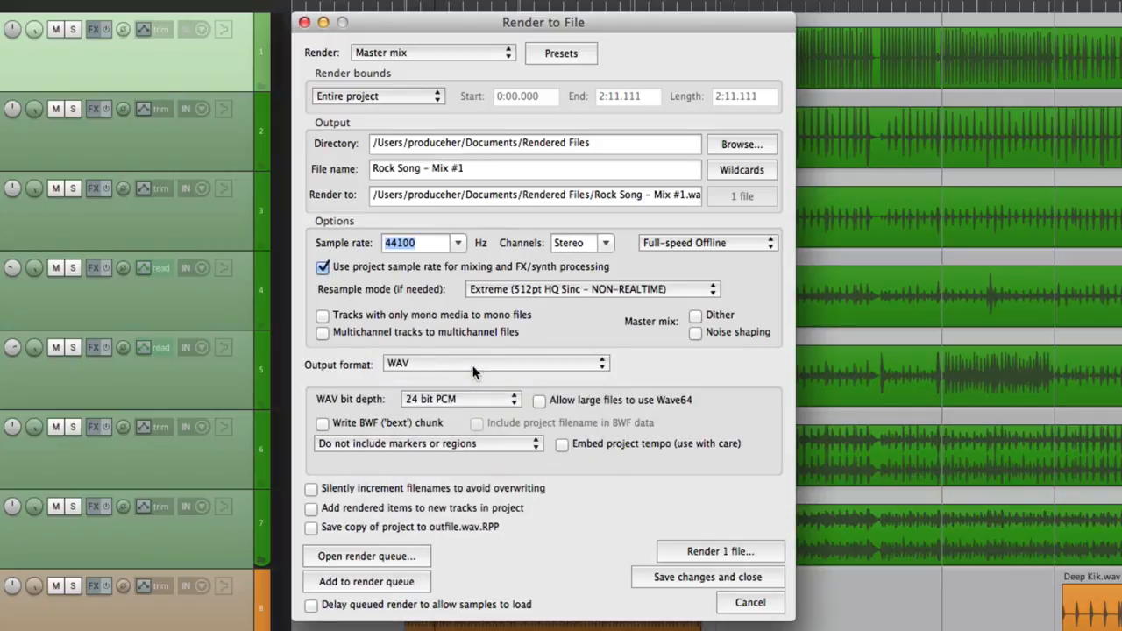
- Change the WAV bit depth from 24-bit to 16-bit PCM
{"action": "left_click", "coordinate": [460, 400]}
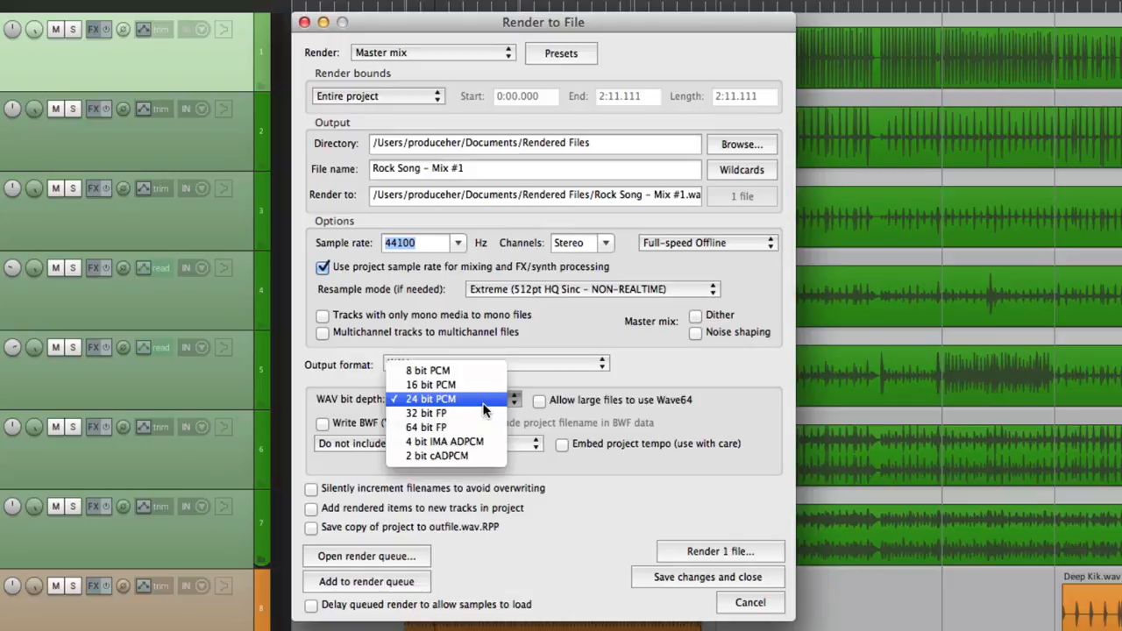
{"action": "left_click", "coordinate": [432, 384]}
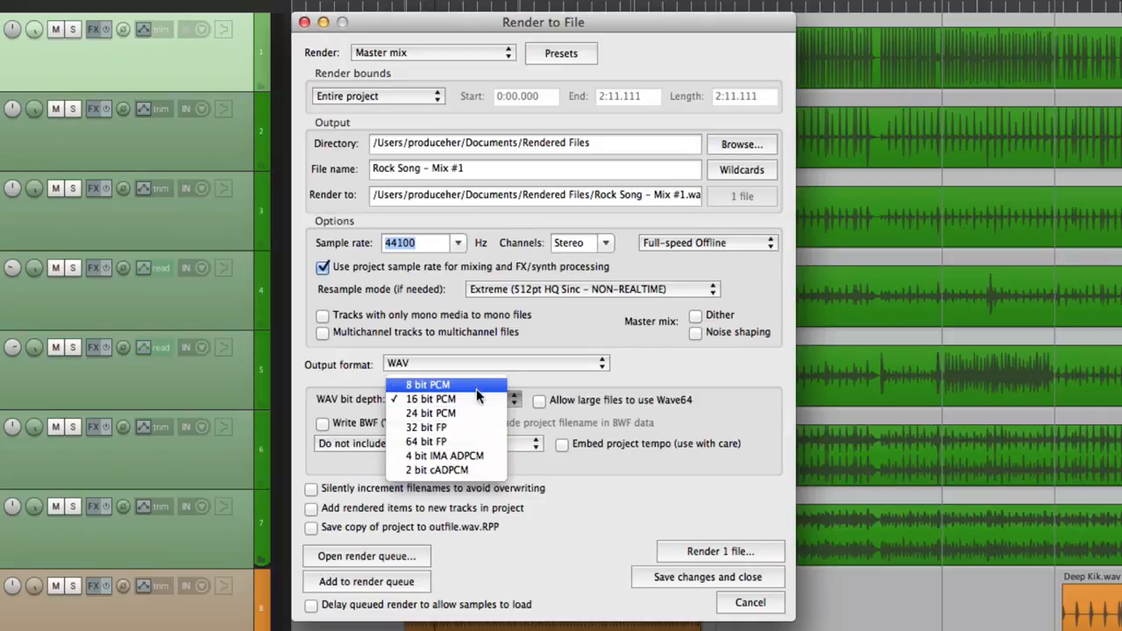
{"action": "mouse_move", "coordinate": [477, 470]}
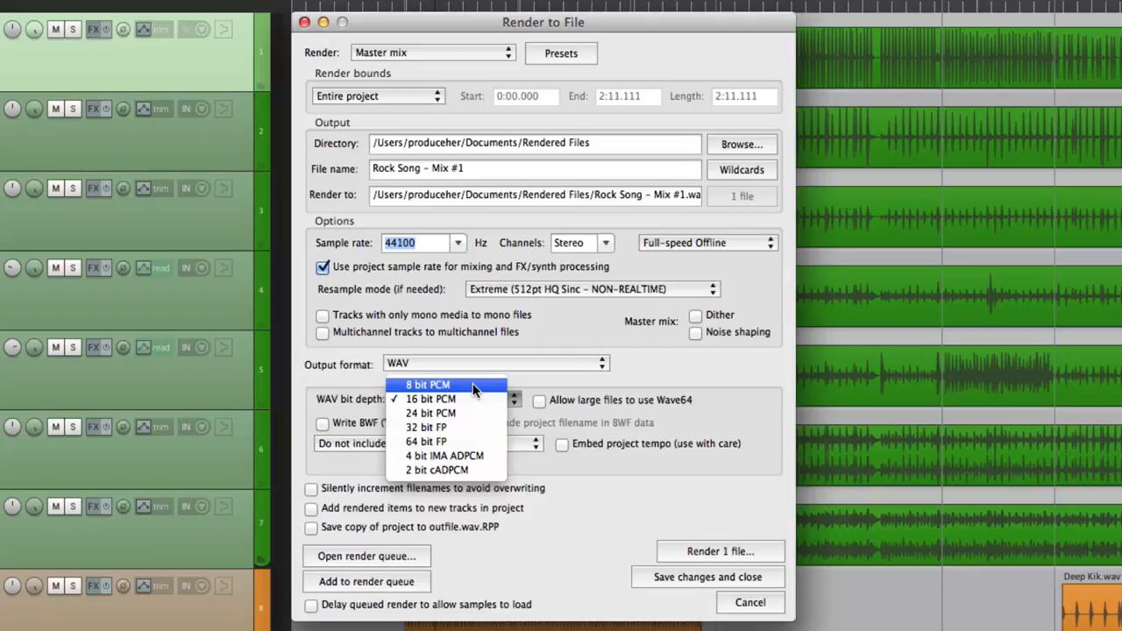
{"action": "left_click", "coordinate": [431, 400]}
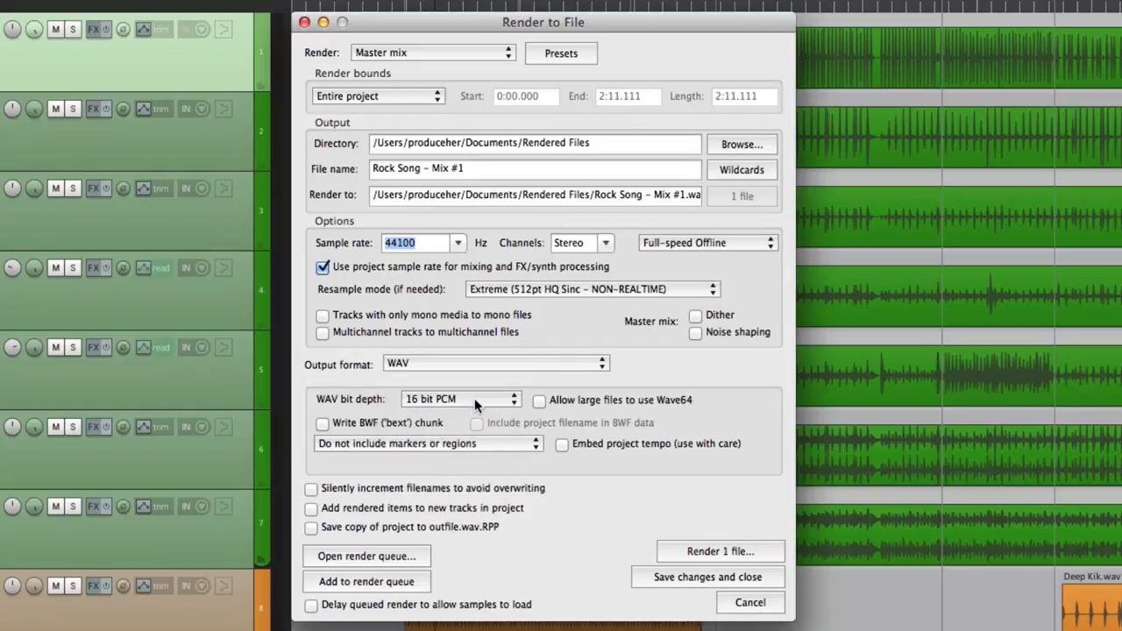
{"action": "mouse_move", "coordinate": [477, 502]}
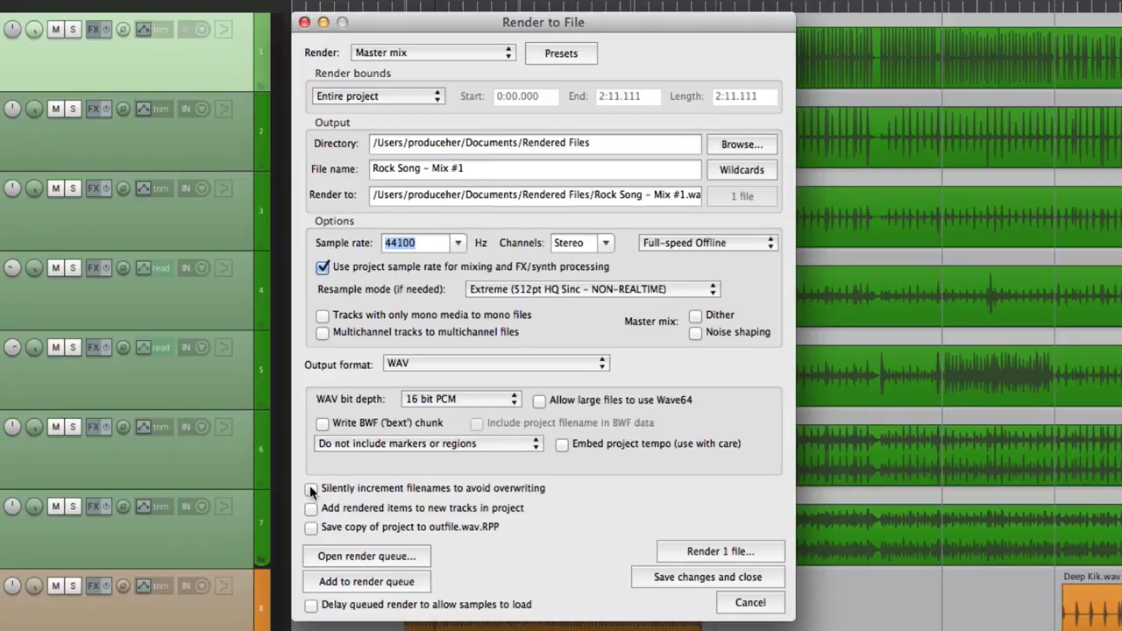
{"action": "left_click", "coordinate": [311, 488]}
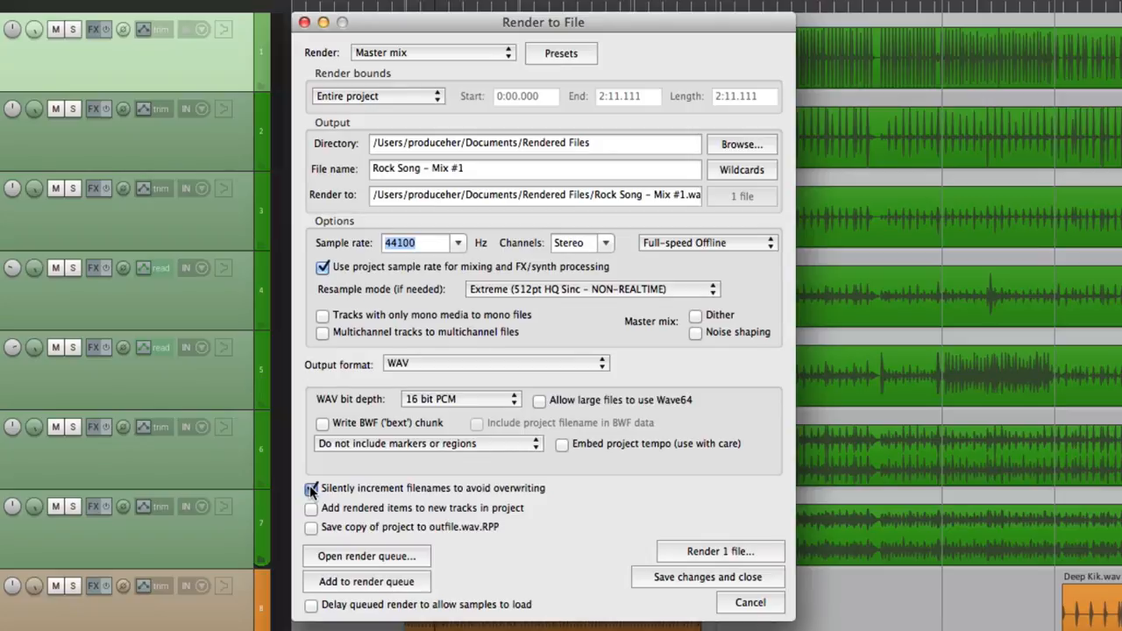
{"action": "left_click", "coordinate": [312, 488]}
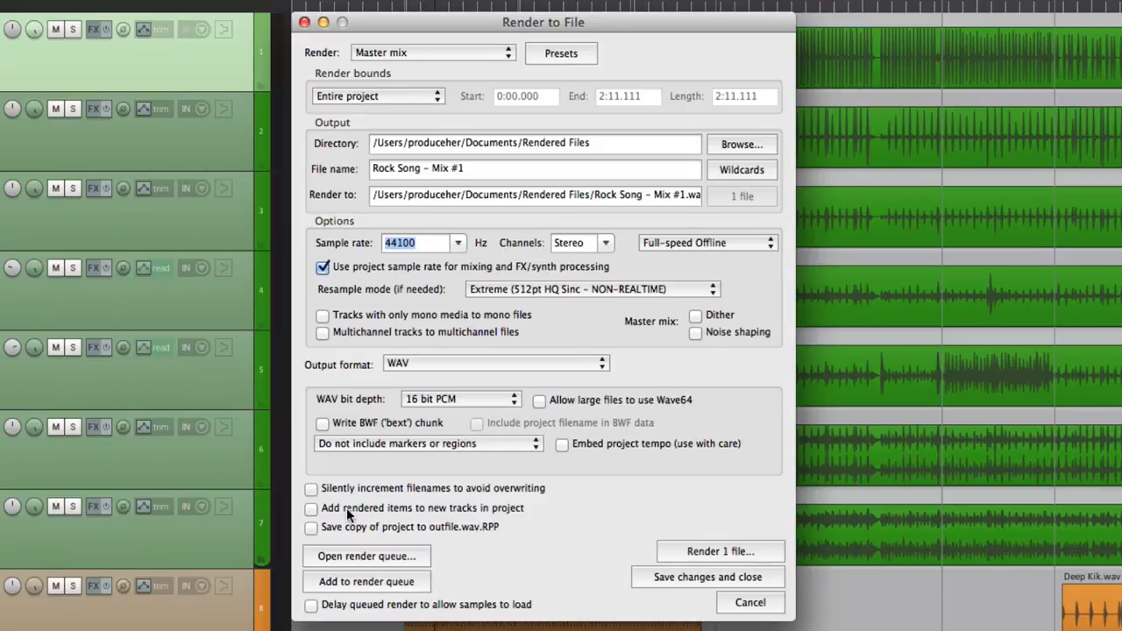
{"action": "mouse_move", "coordinate": [330, 515]}
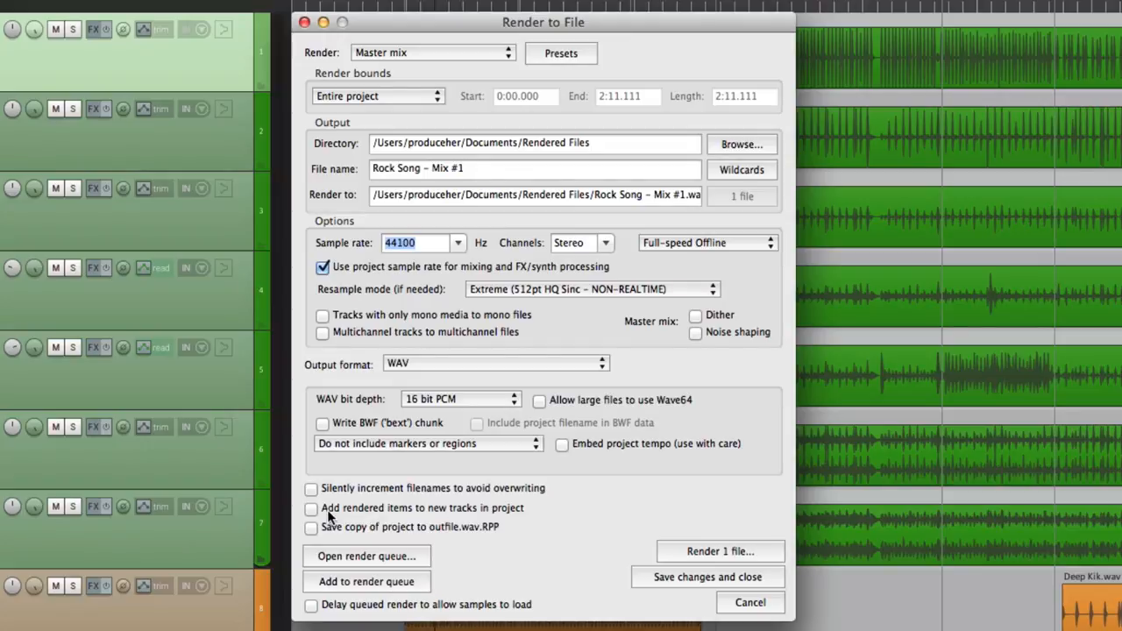
{"action": "left_click", "coordinate": [312, 509]}
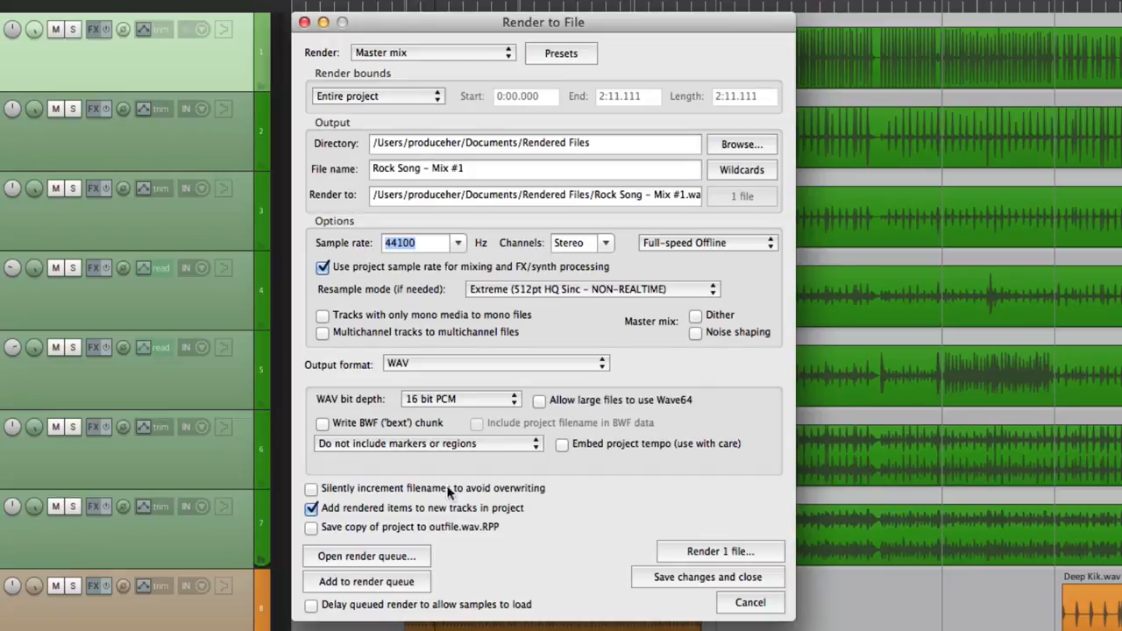
{"action": "left_click", "coordinate": [310, 508]}
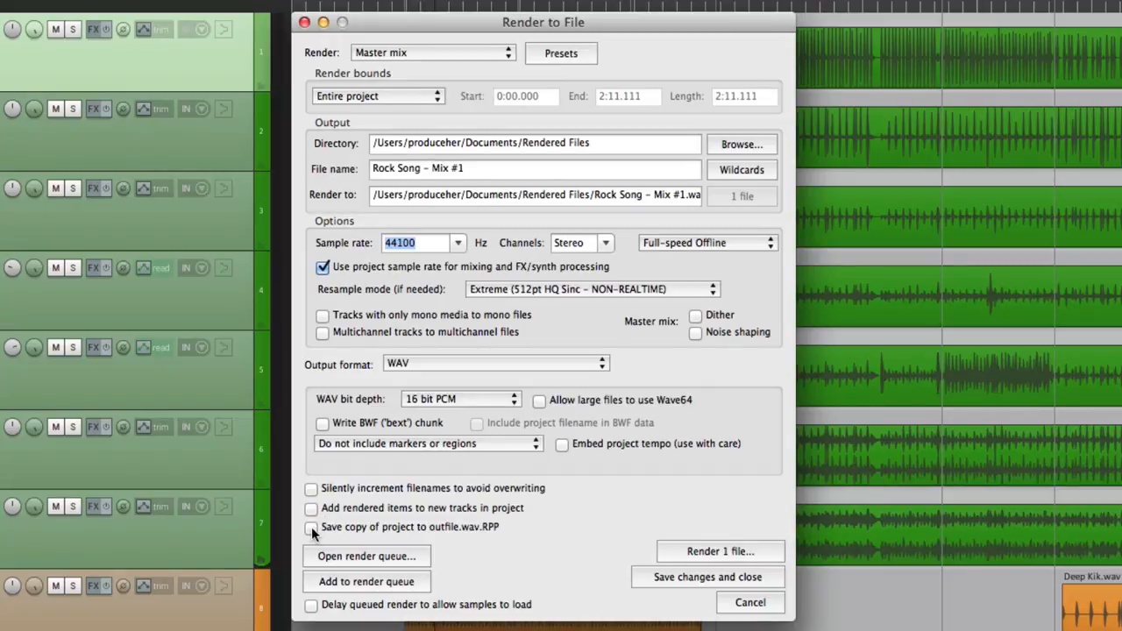
{"action": "left_click", "coordinate": [310, 526]}
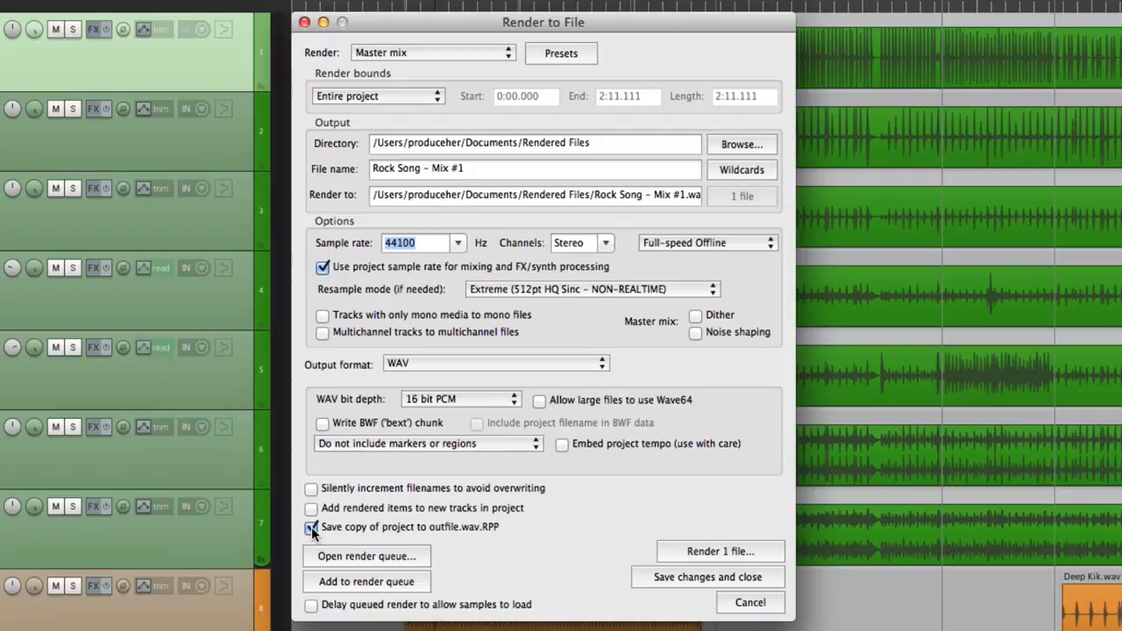
{"action": "left_click", "coordinate": [311, 526]}
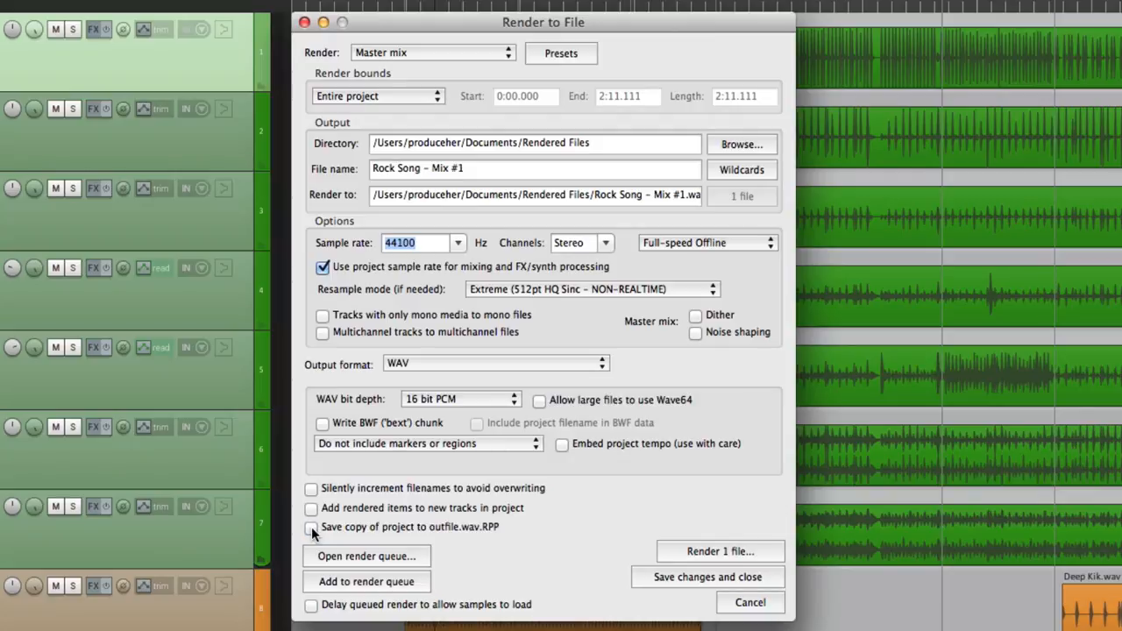
{"action": "mouse_move", "coordinate": [675, 558]}
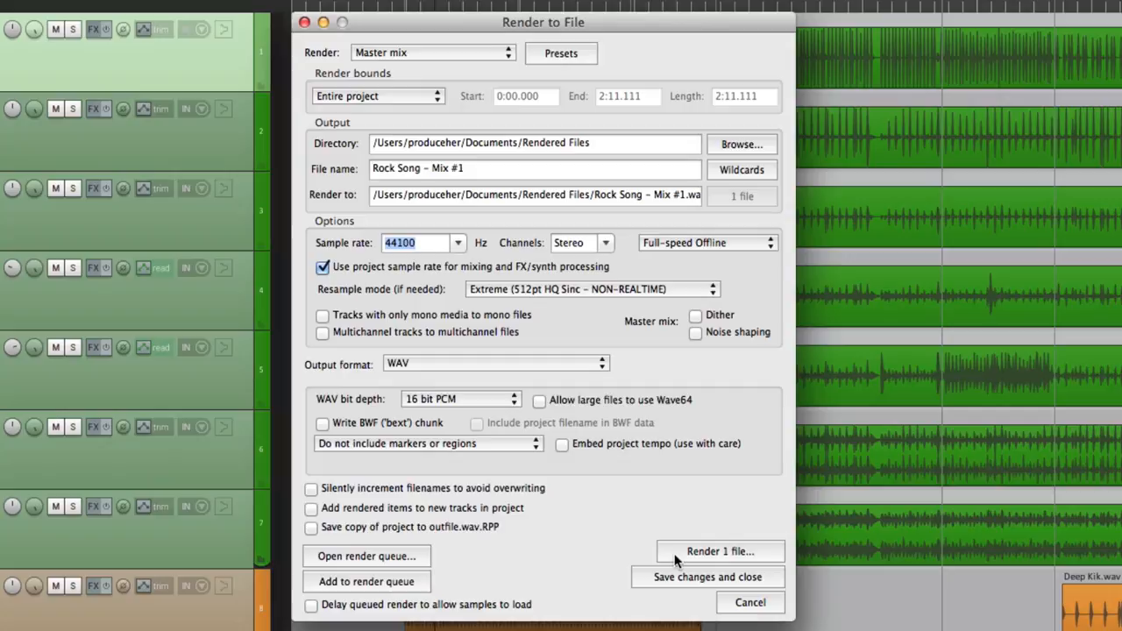
- Render the 16-bit WAV master mix and show the finished file in Finder
{"action": "left_click", "coordinate": [719, 551]}
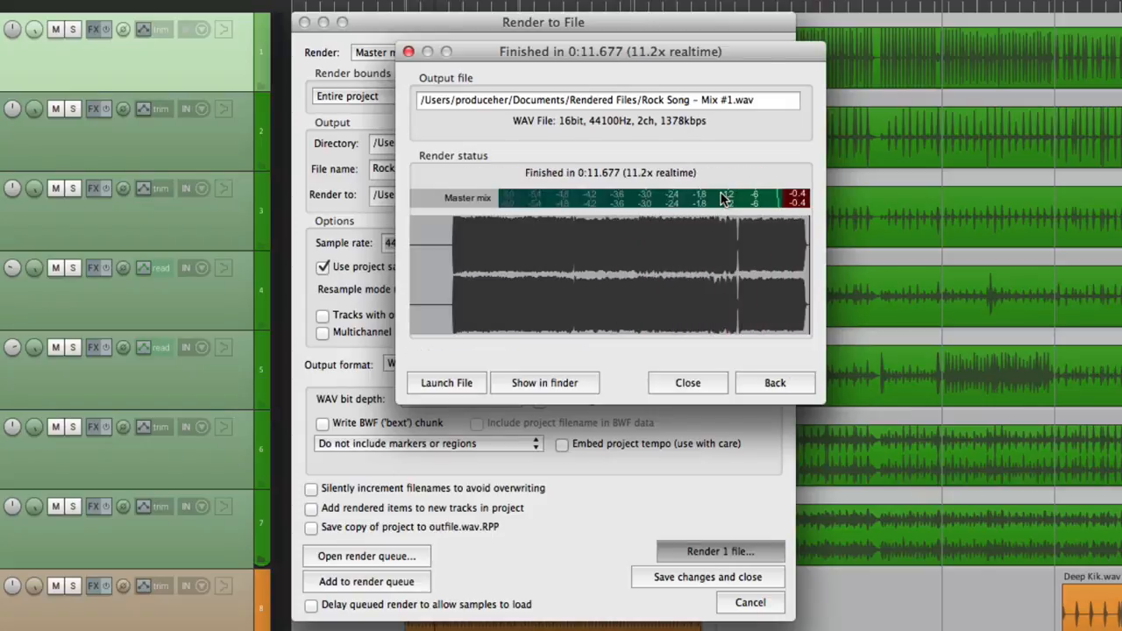
{"action": "mouse_move", "coordinate": [687, 395]}
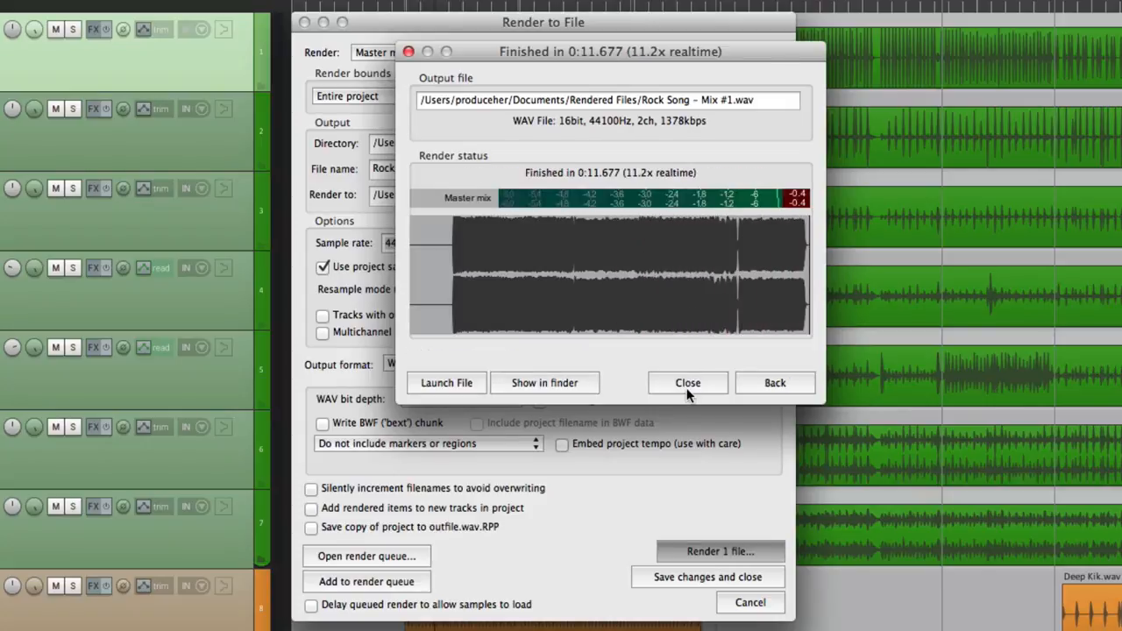
{"action": "mouse_move", "coordinate": [543, 393]}
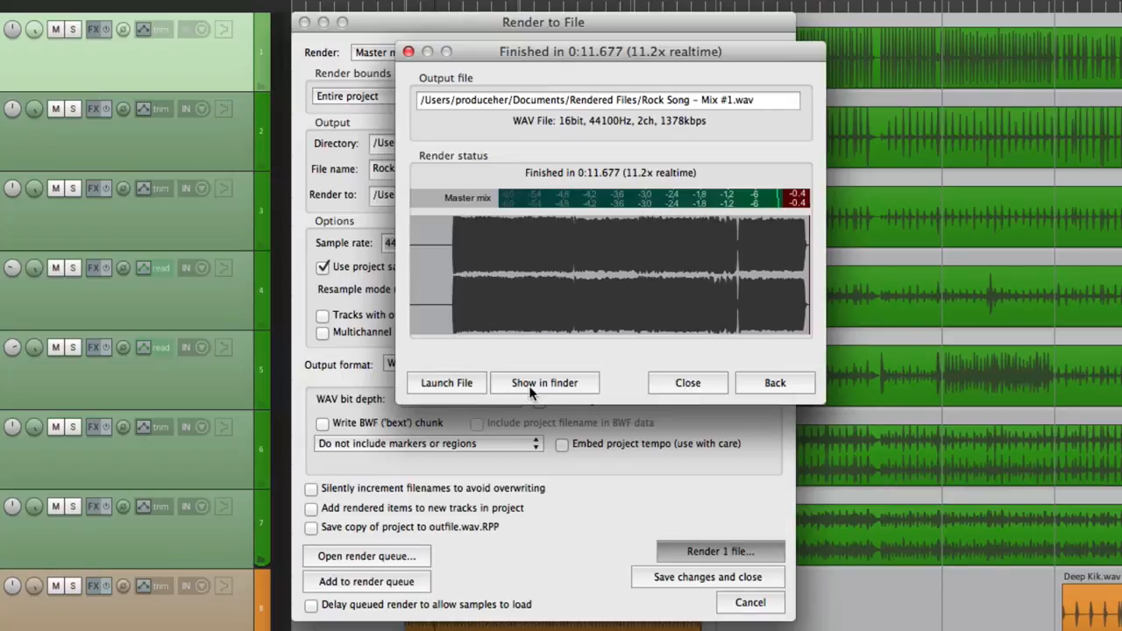
{"action": "left_click", "coordinate": [543, 382]}
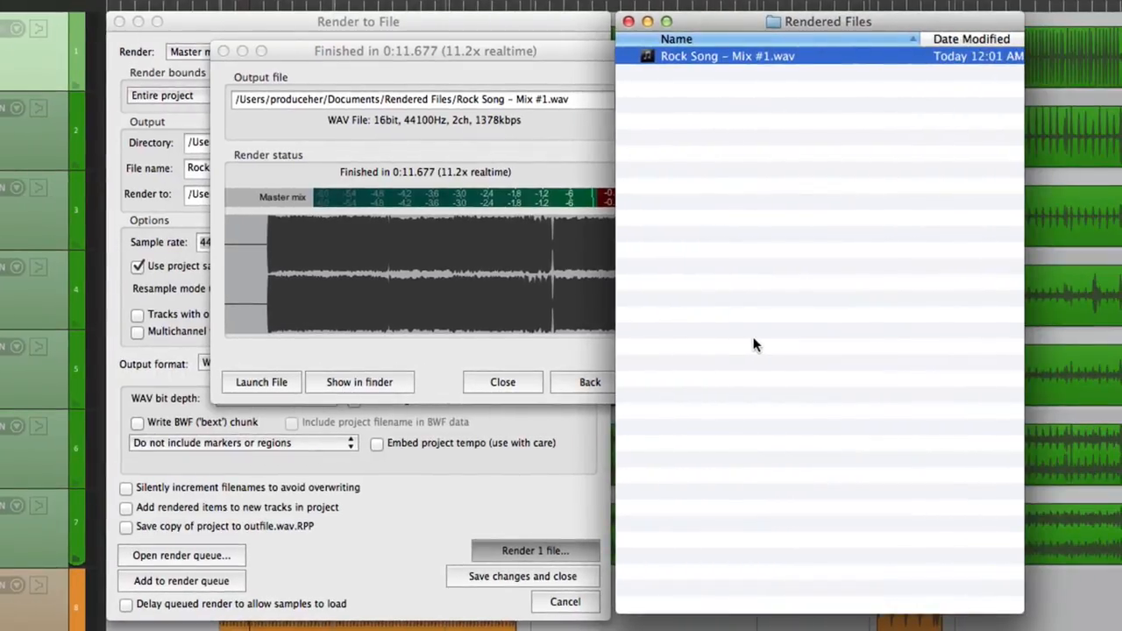
{"action": "mouse_move", "coordinate": [770, 84]}
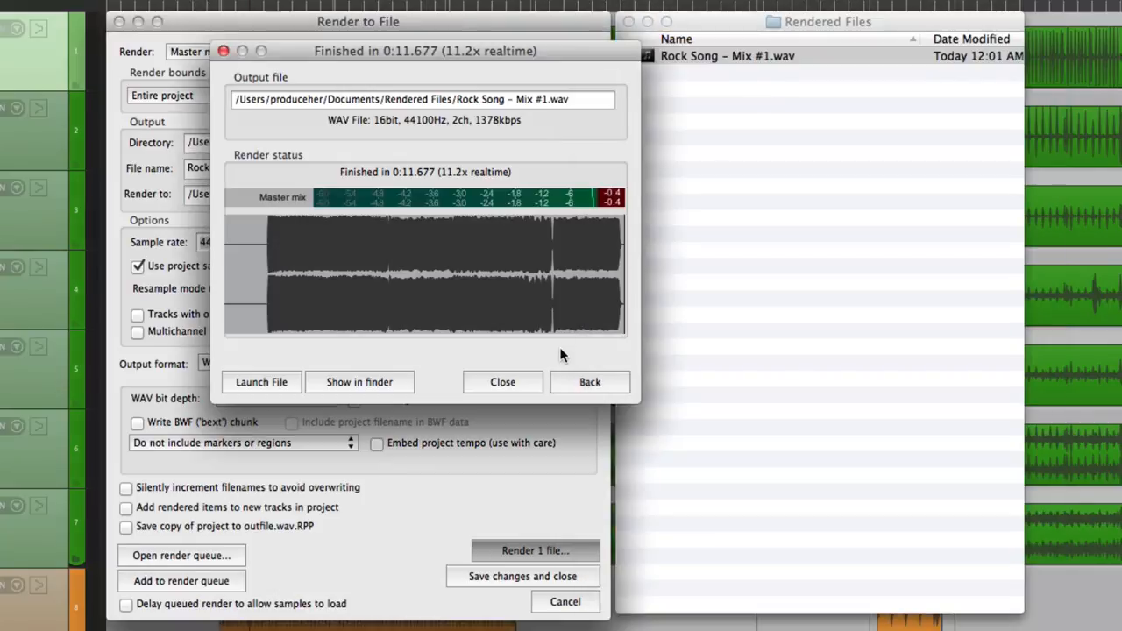
- Close the render status window and enable silent filename incrementing for repeat renders
{"action": "left_click", "coordinate": [501, 383]}
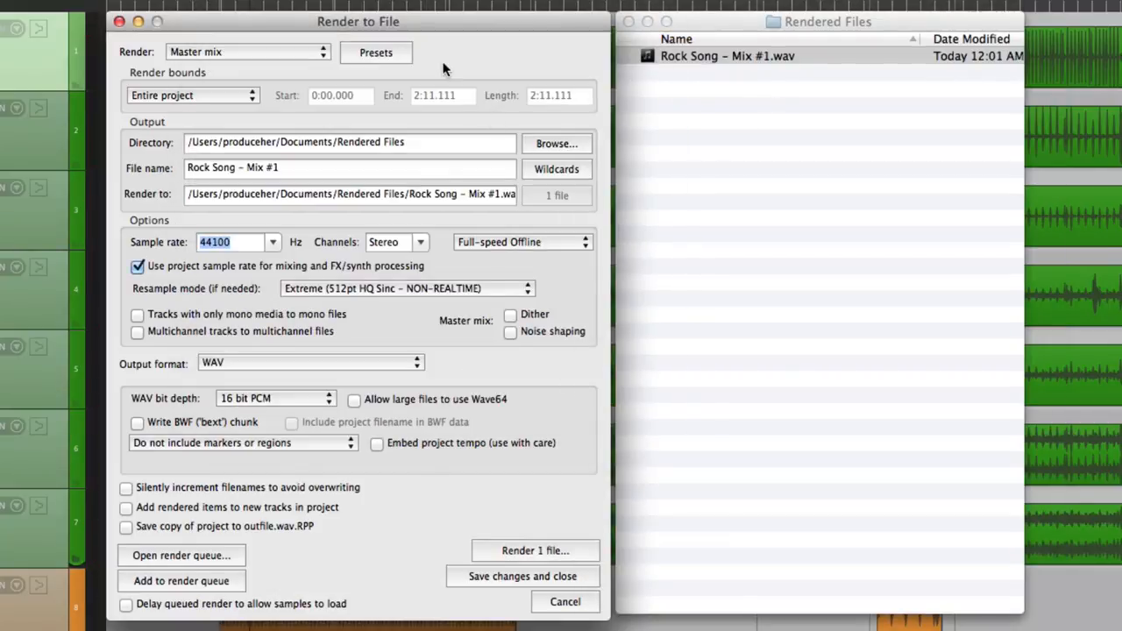
{"action": "left_click", "coordinate": [728, 54]}
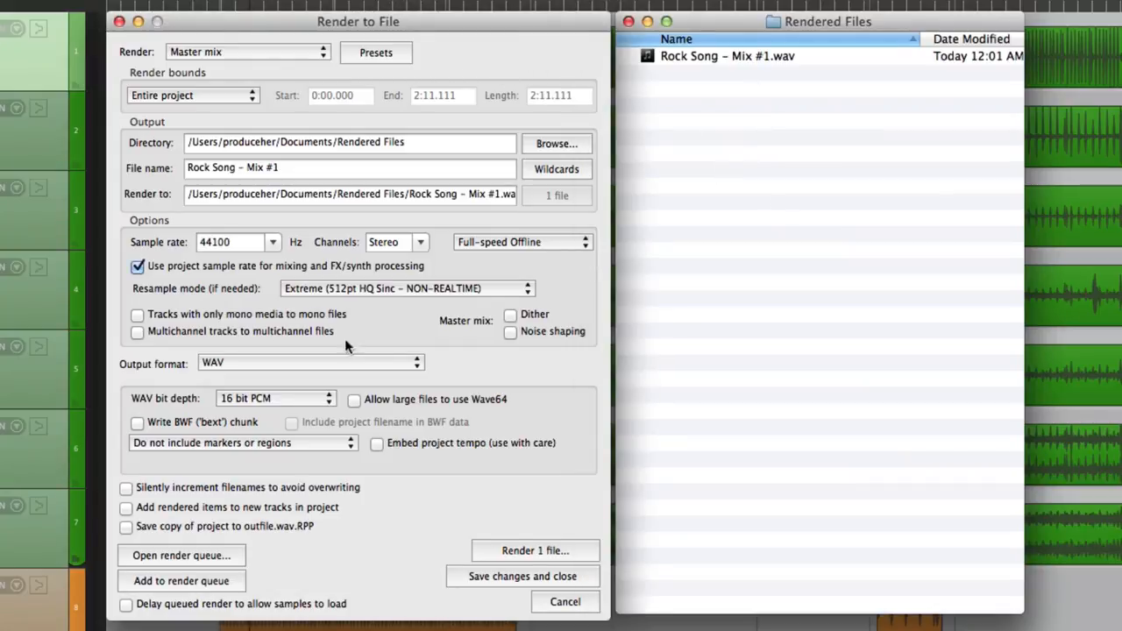
{"action": "left_click", "coordinate": [127, 487]}
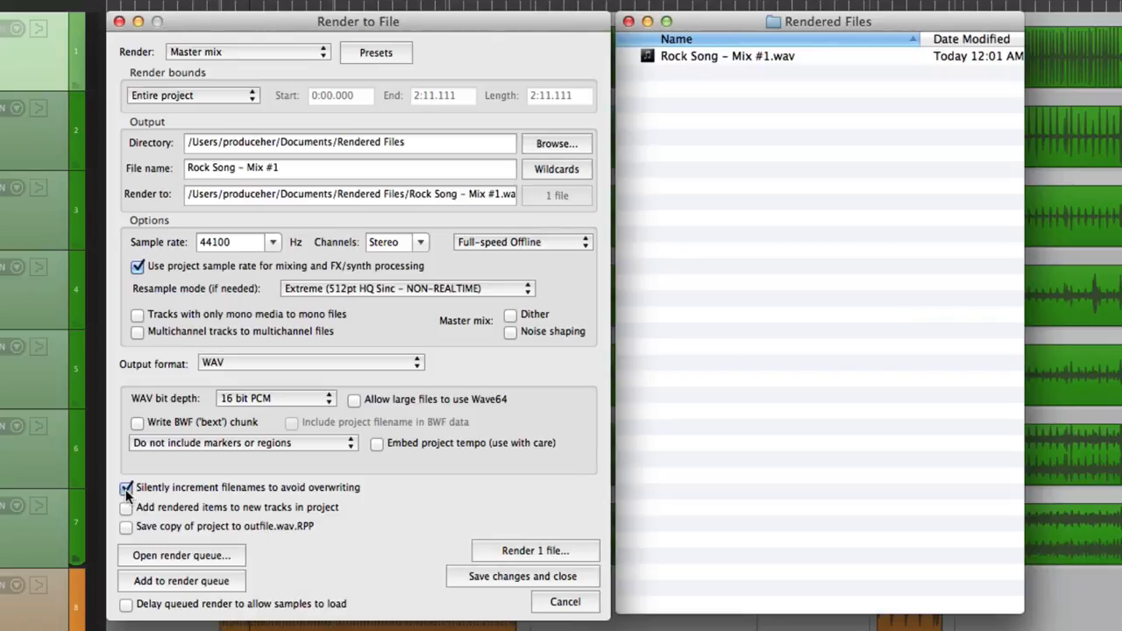
{"action": "mouse_move", "coordinate": [576, 561]}
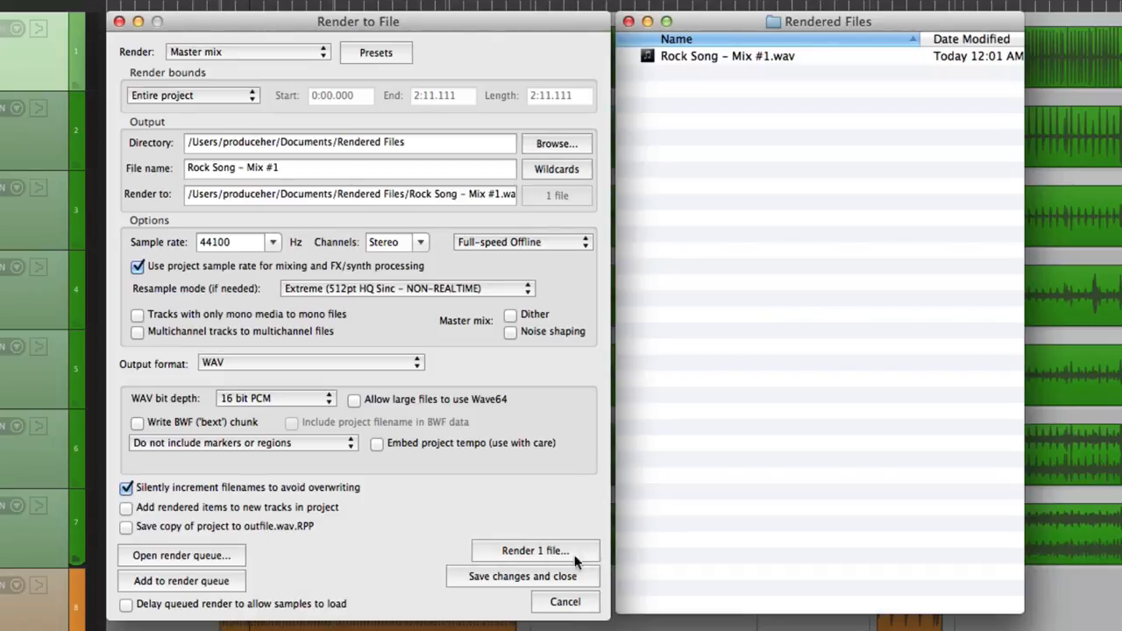
- Render again to produce Rock Song – Mix #1-001.wav, then switch filename incrementing off
{"action": "left_click", "coordinate": [535, 550]}
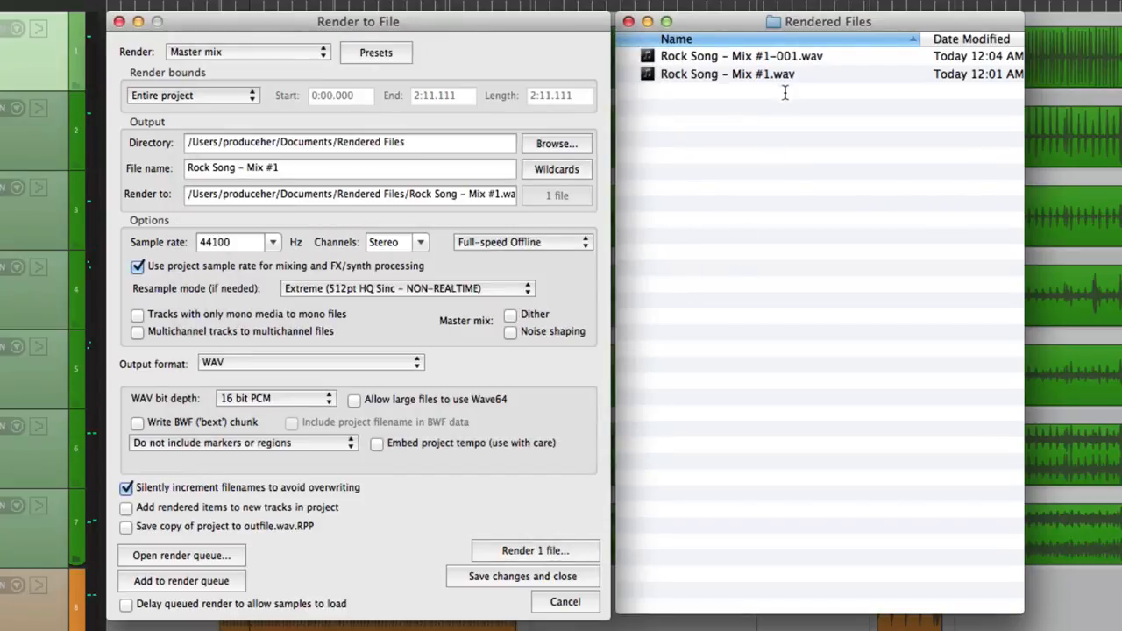
{"action": "mouse_move", "coordinate": [815, 71]}
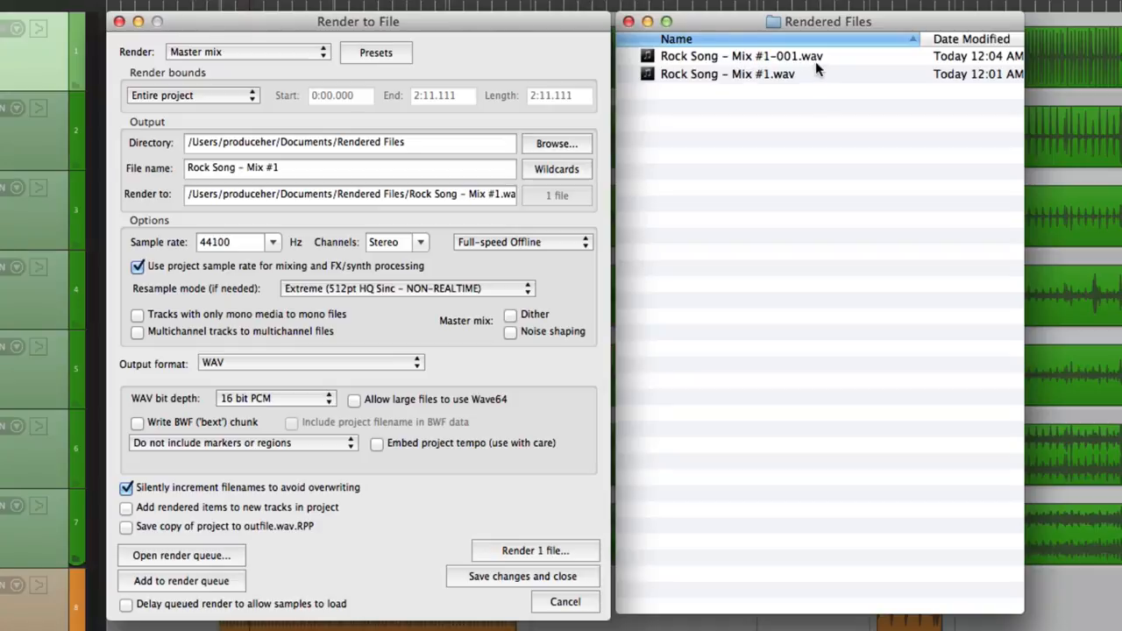
{"action": "mouse_move", "coordinate": [799, 74]}
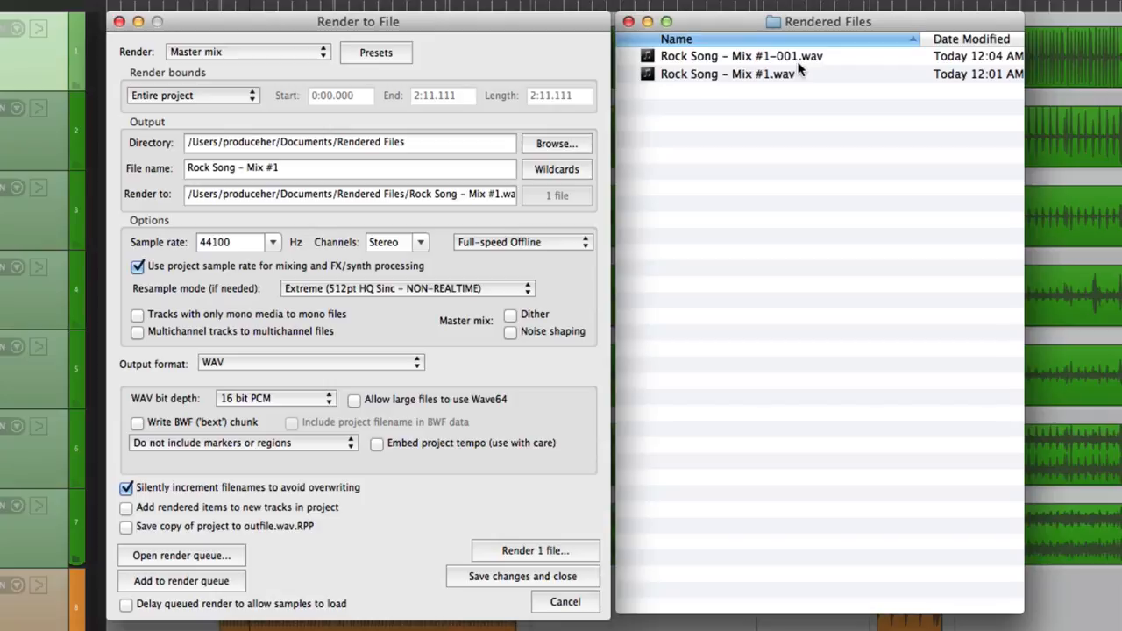
{"action": "mouse_move", "coordinate": [797, 126]}
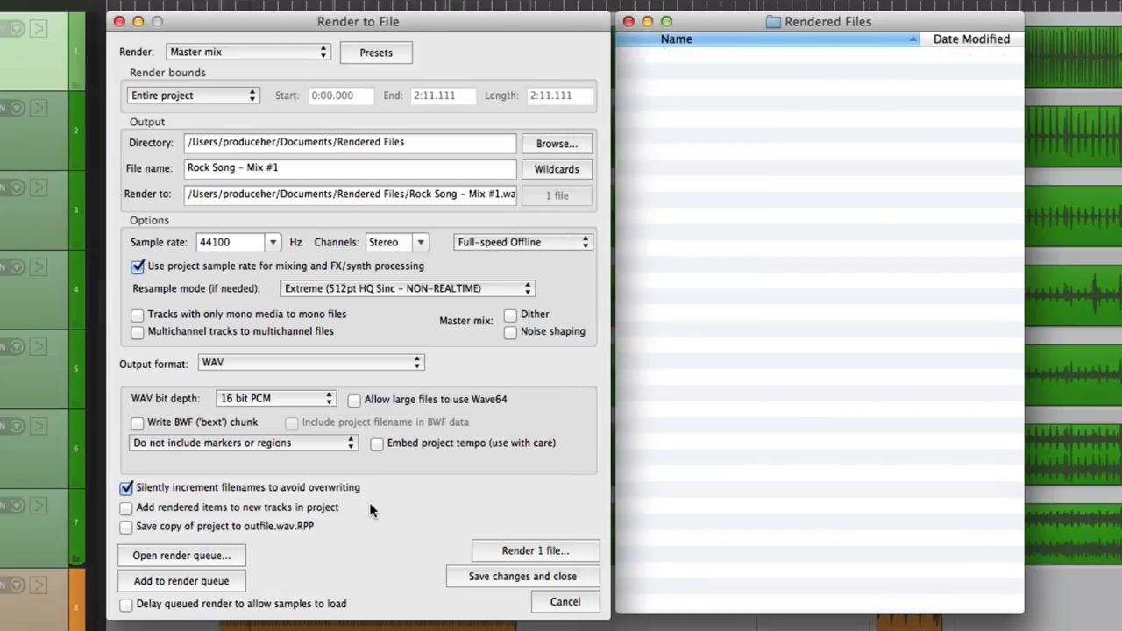
{"action": "left_click", "coordinate": [126, 487]}
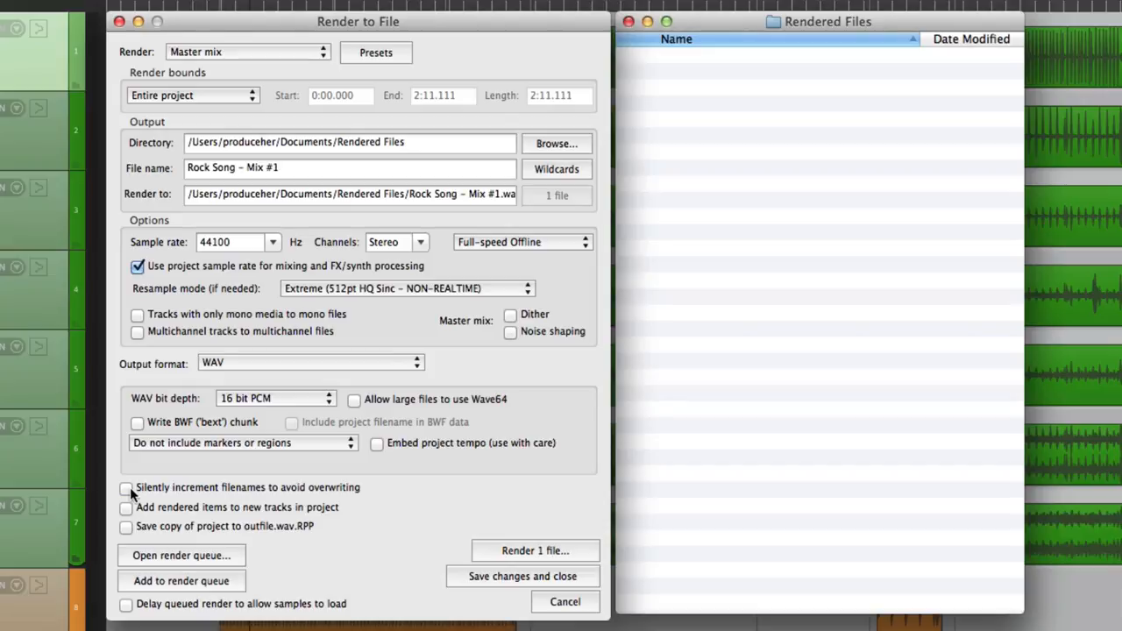